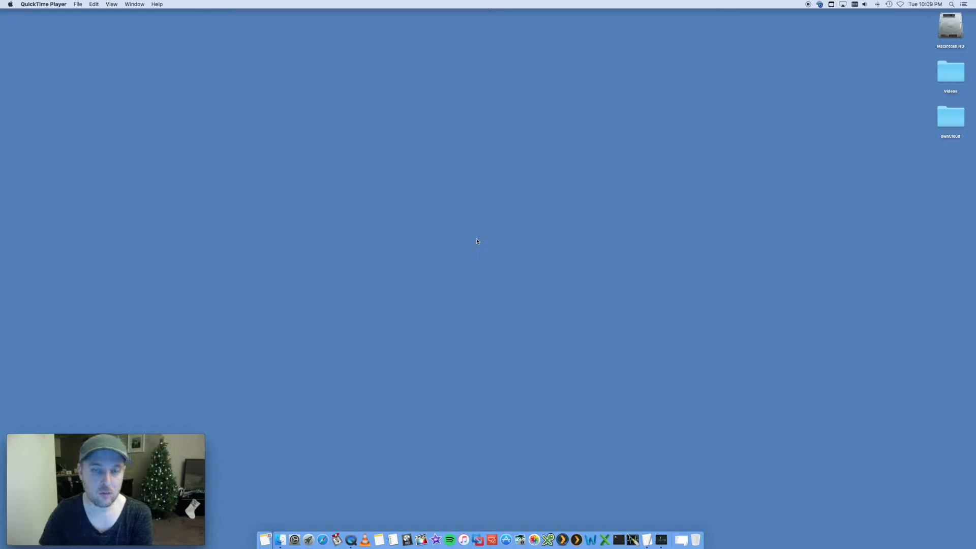
pyautogui.moveTo(540, 266)
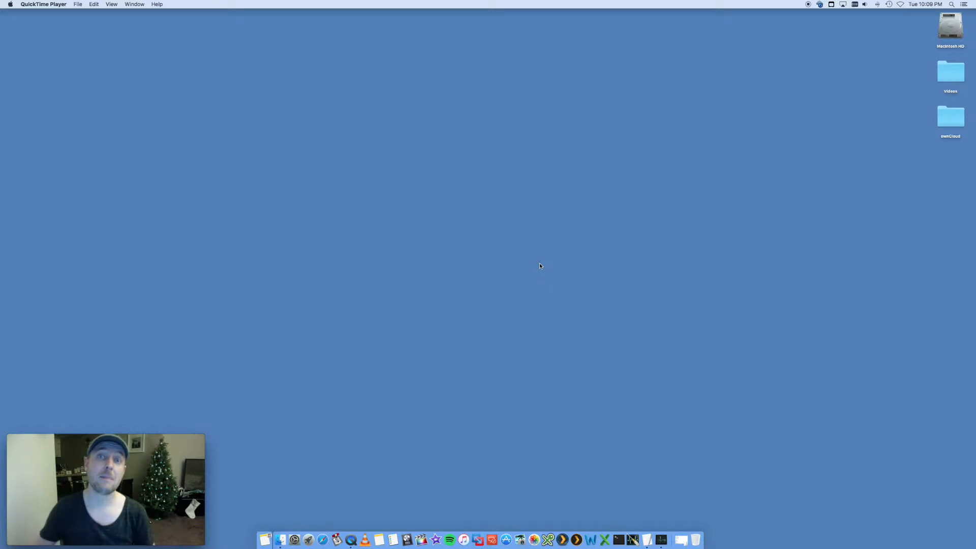
pyautogui.moveTo(392, 441)
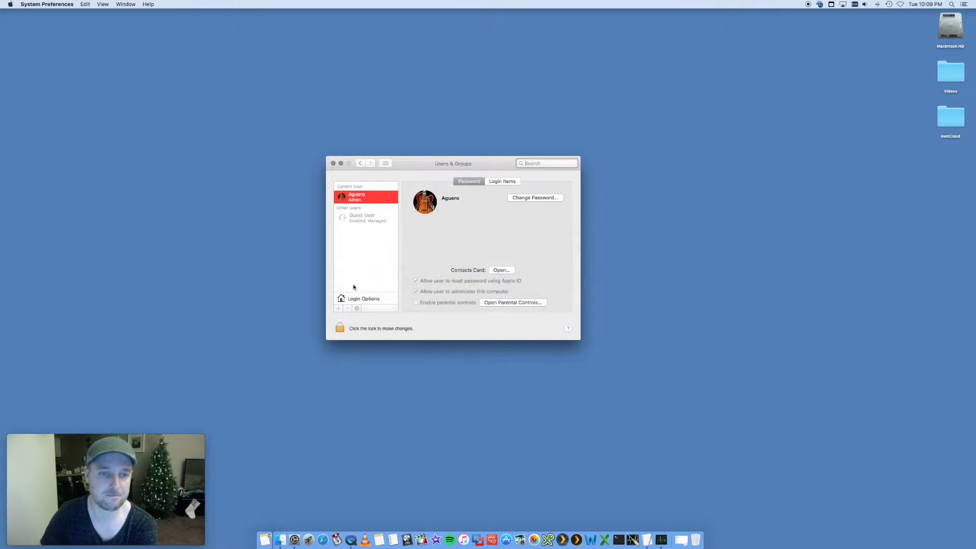
pyautogui.moveTo(460, 227)
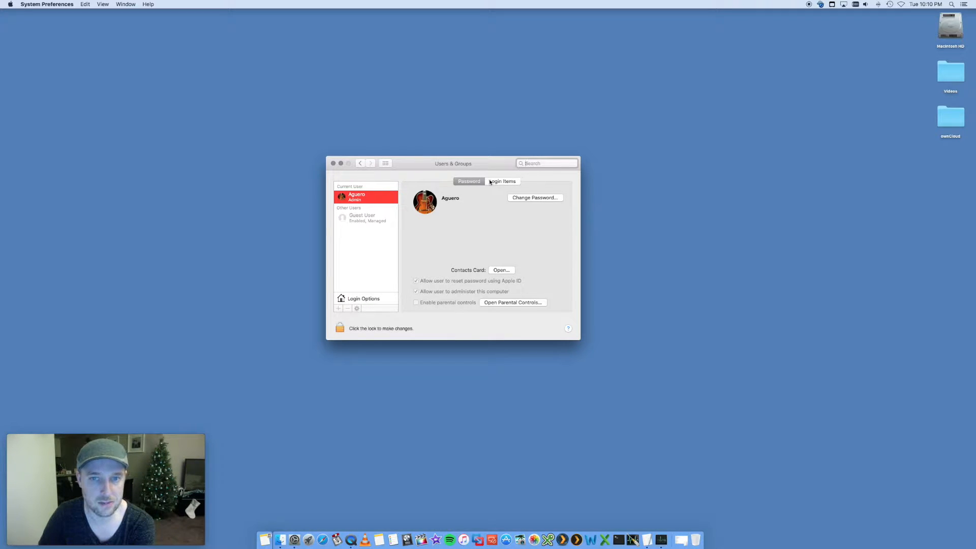
# Remove Messages, iPhoto, Dictionary and Calculator from Login Items, leaving Dropbox, iTunes and owncloud
pyautogui.click(501, 181)
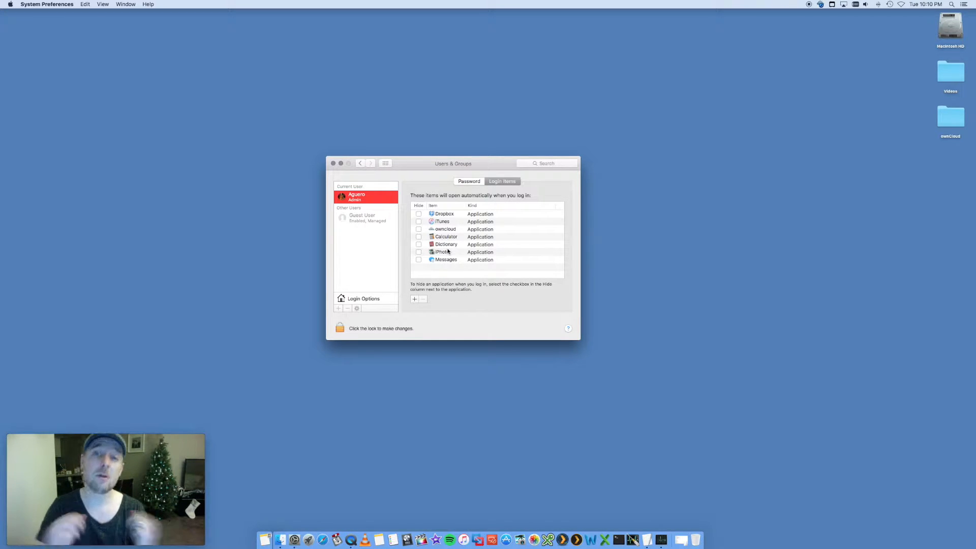
pyautogui.click(446, 259)
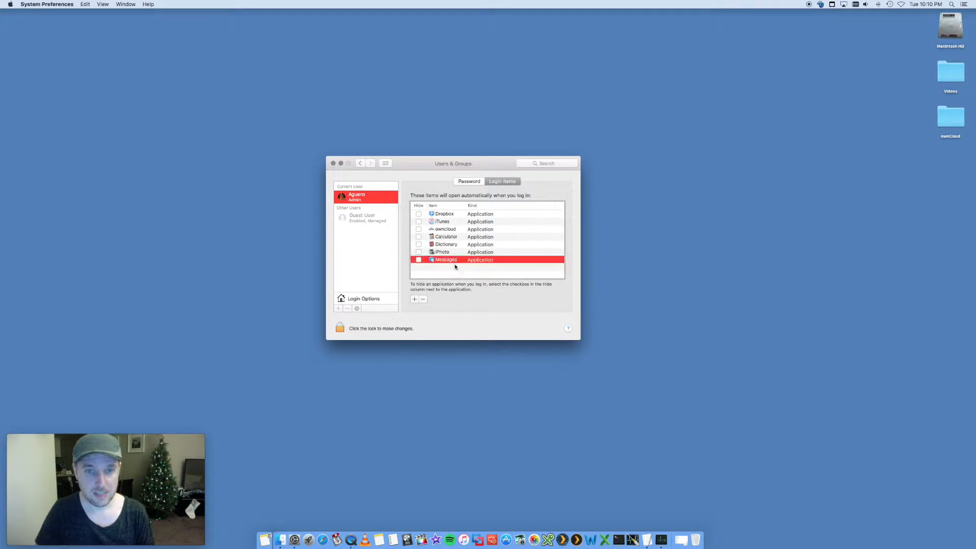
pyautogui.click(423, 299)
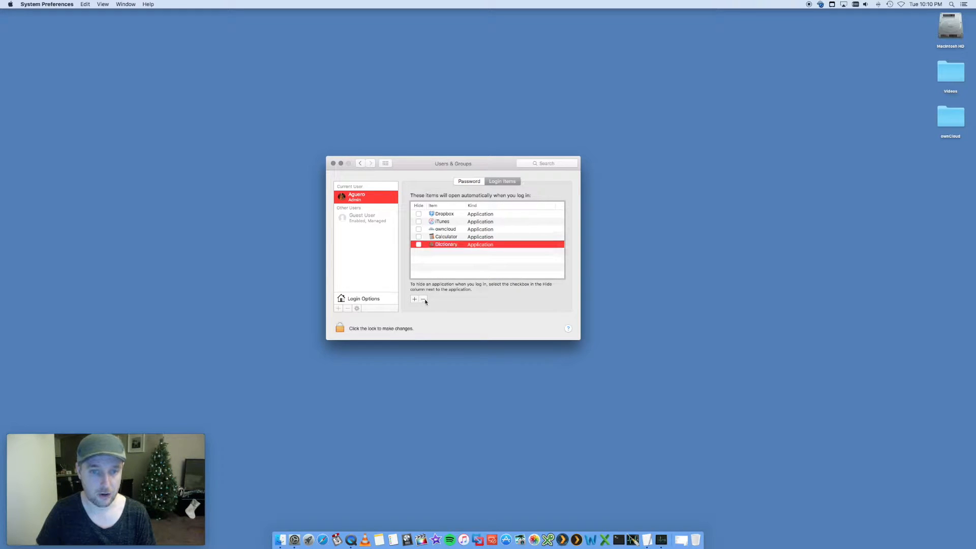
pyautogui.click(423, 299)
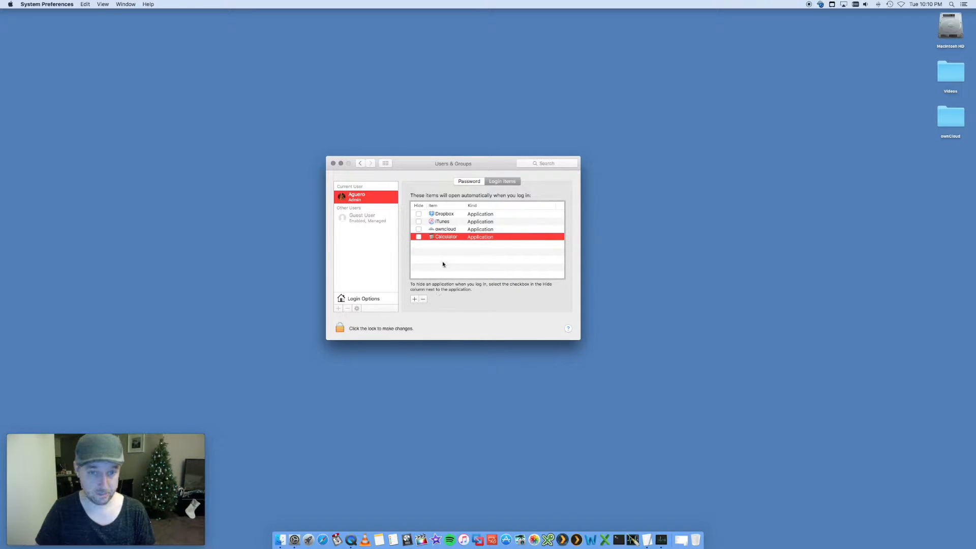
pyautogui.click(422, 299)
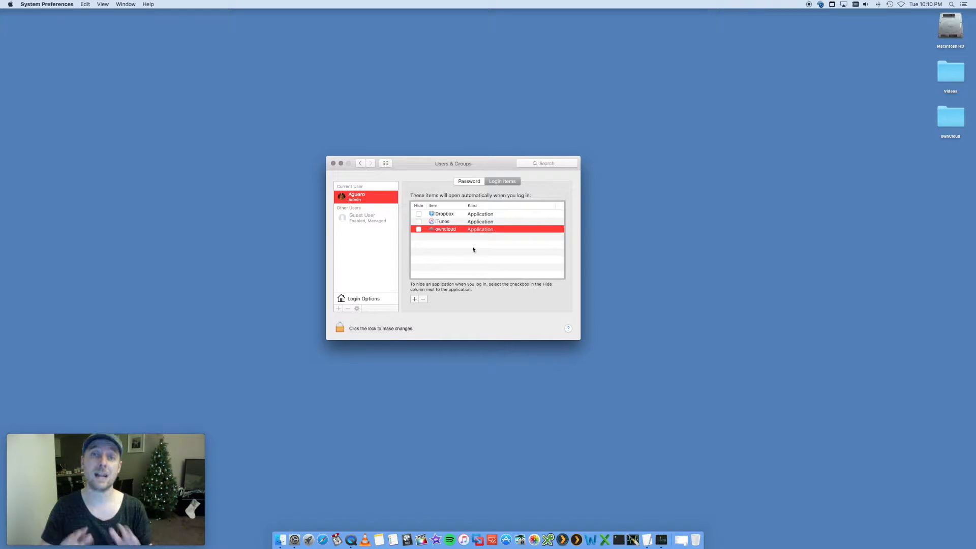
pyautogui.moveTo(398, 530)
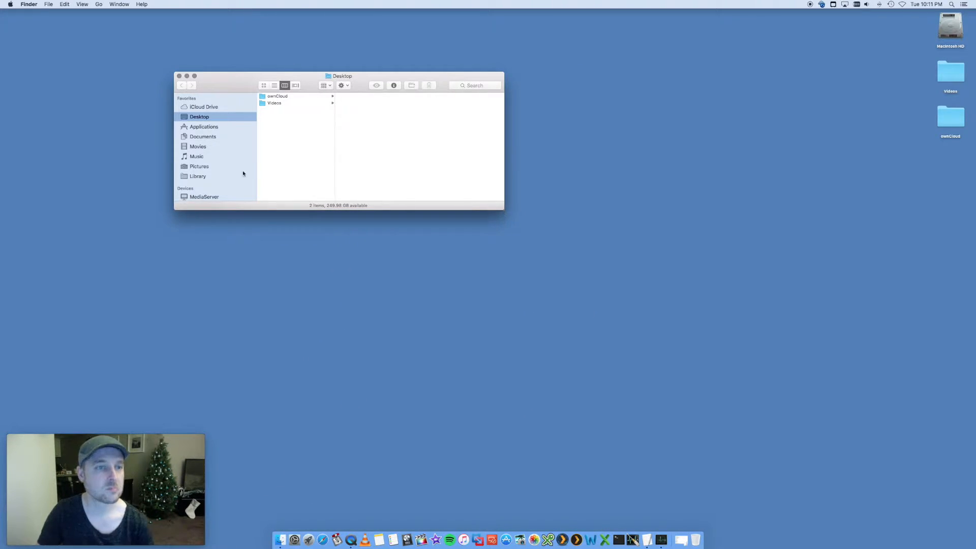
# Browse the Applications, Documents and Movies folders from the Finder sidebar
pyautogui.click(203, 127)
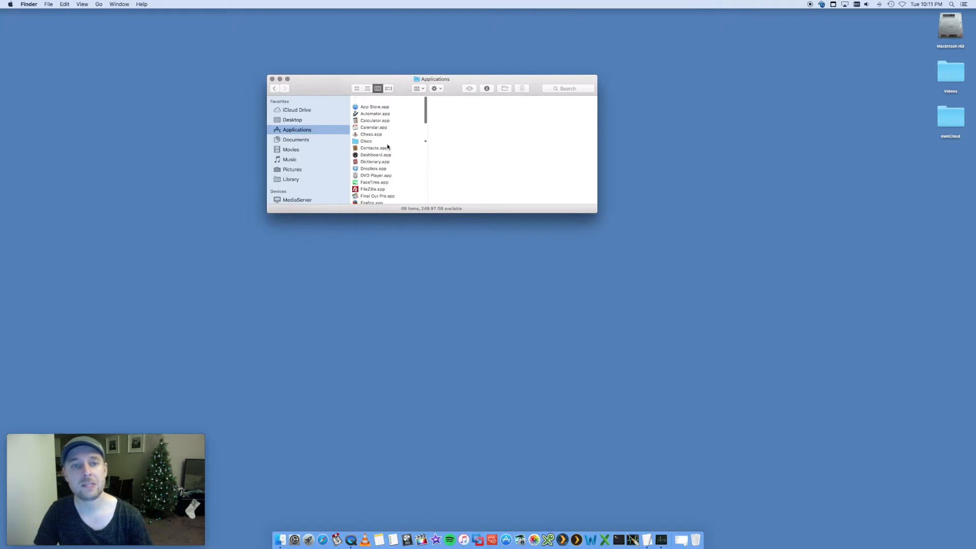
pyautogui.click(296, 140)
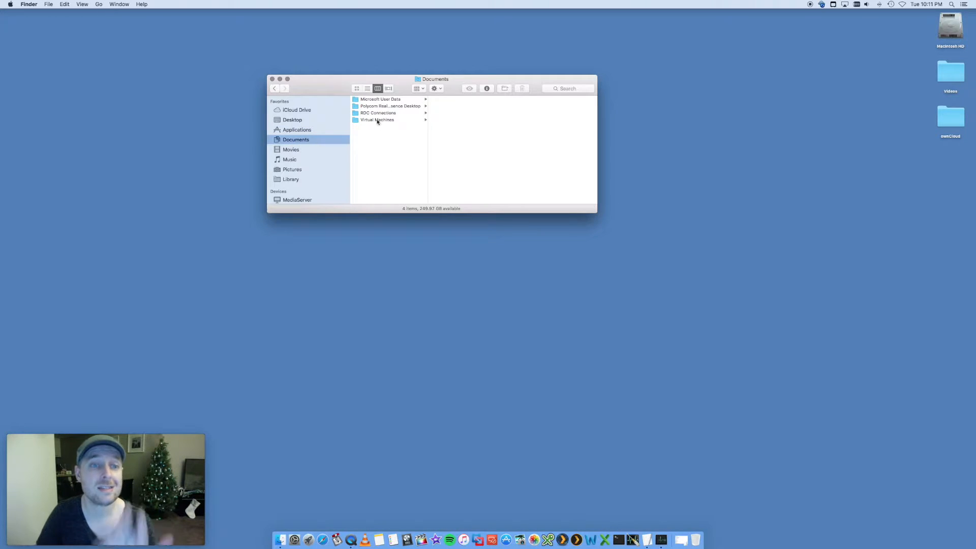
pyautogui.click(291, 149)
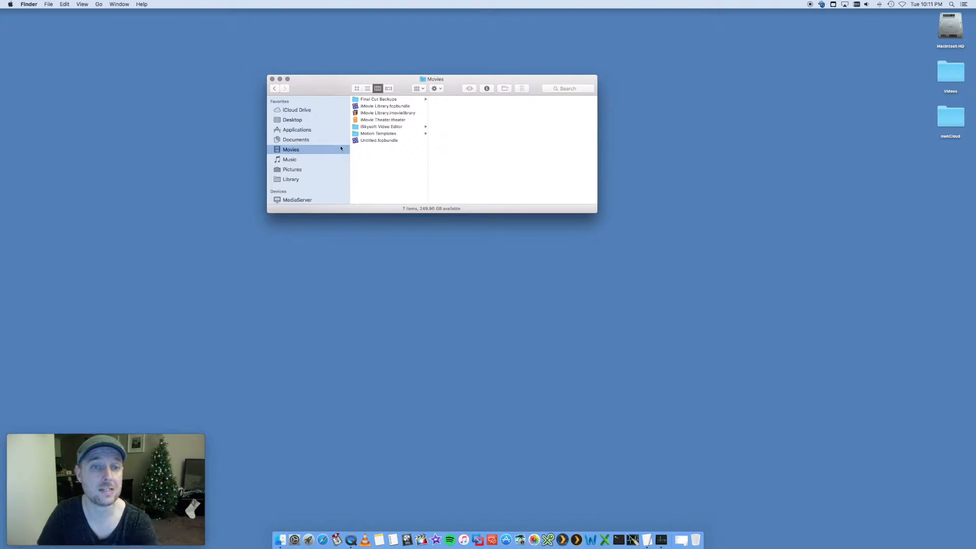
pyautogui.click(296, 139)
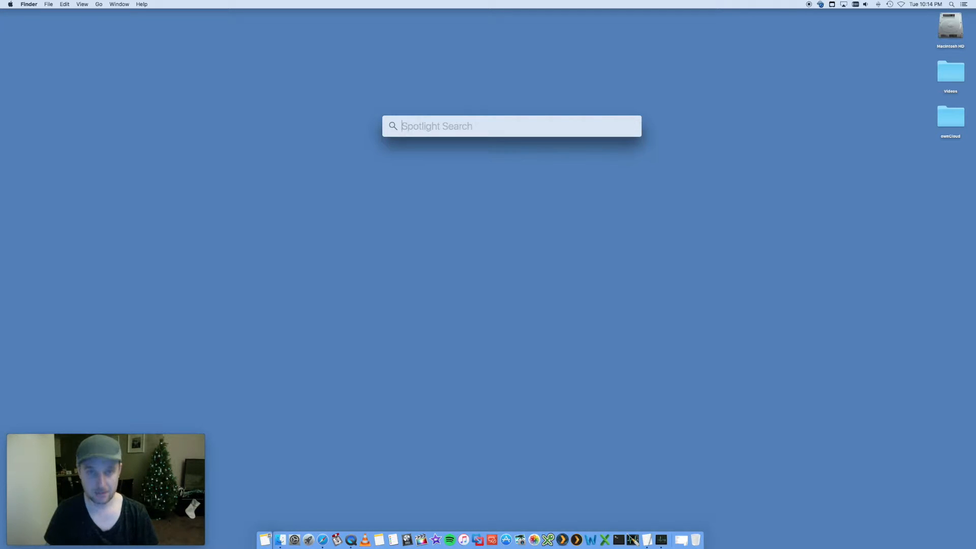
# Launch Activity Monitor via Spotlight, centre its window and scroll through the Memory list
pyautogui.write('activy')
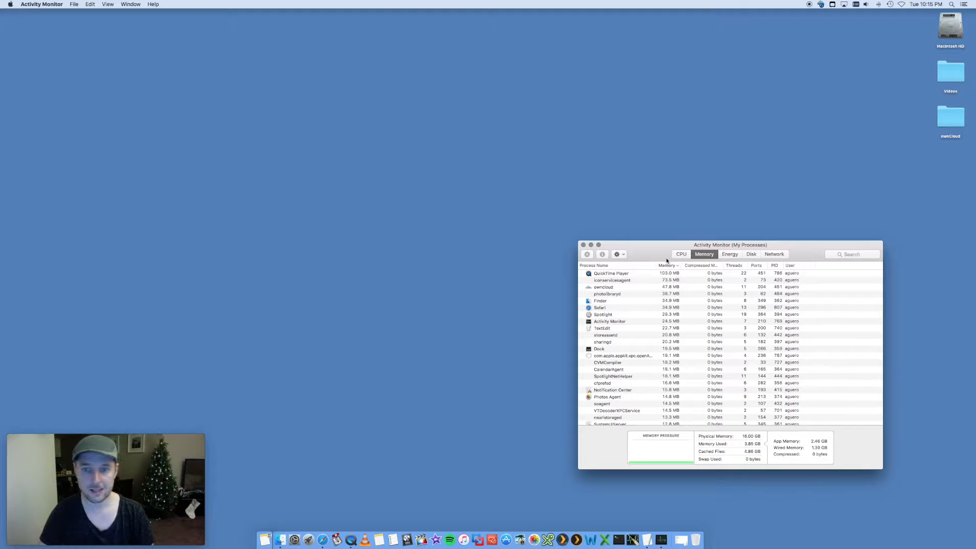
pyautogui.moveTo(730, 244); pyautogui.dragTo(433, 99)
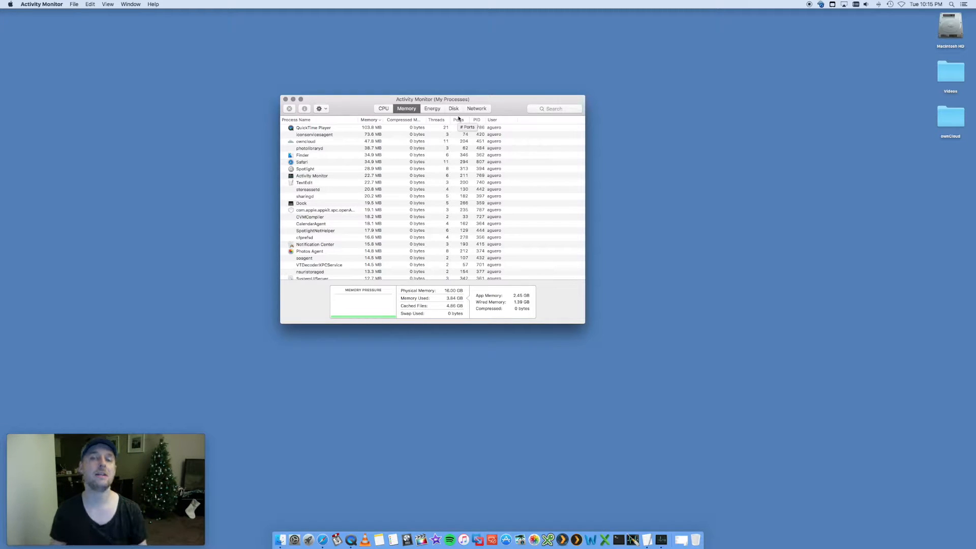
pyautogui.scroll(-3)
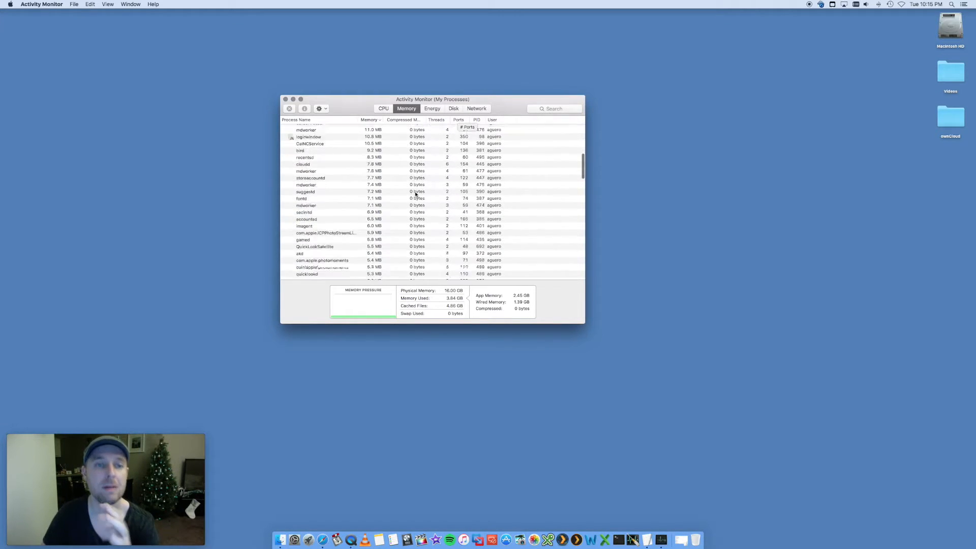
pyautogui.click(369, 120)
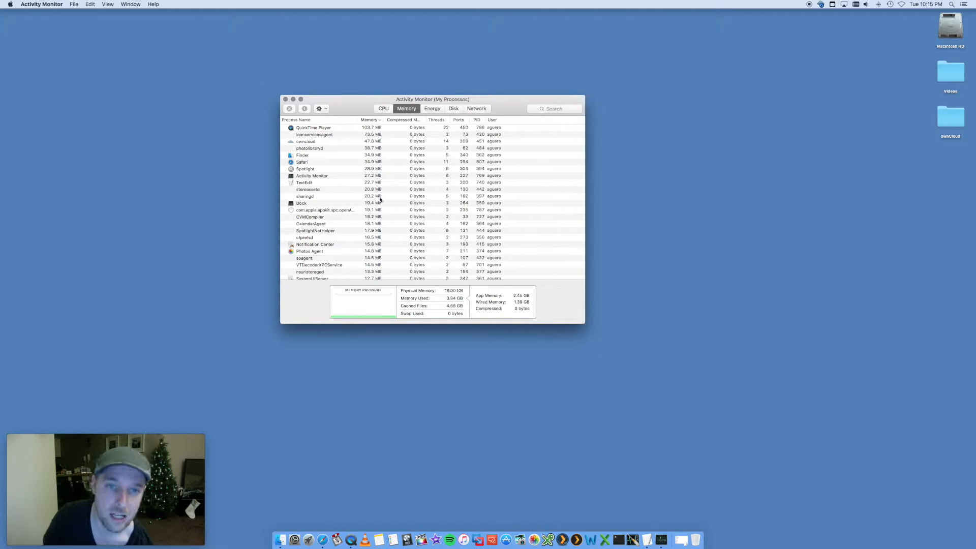
pyautogui.moveTo(501, 141)
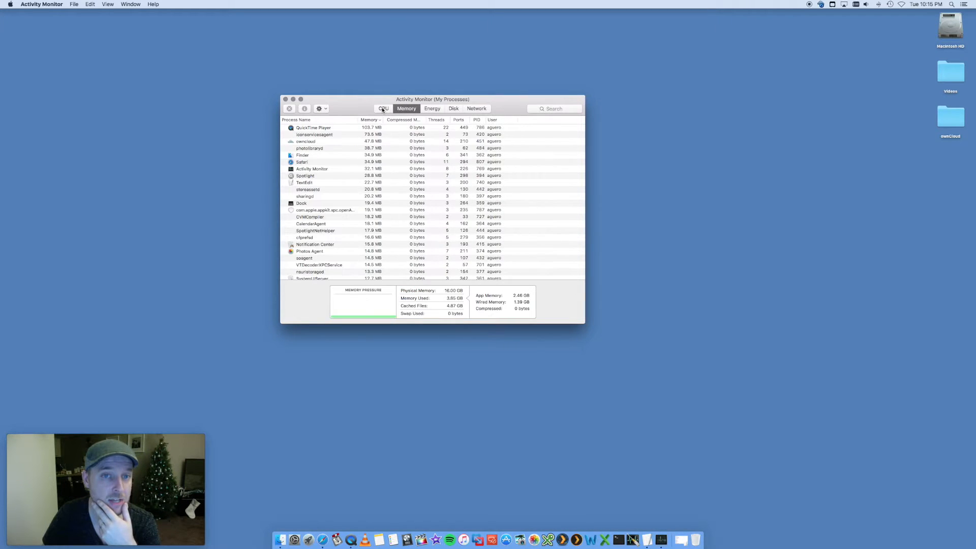
# Switch to the CPU view and rank processes by % CPU, QuickTime Player on top
pyautogui.click(384, 109)
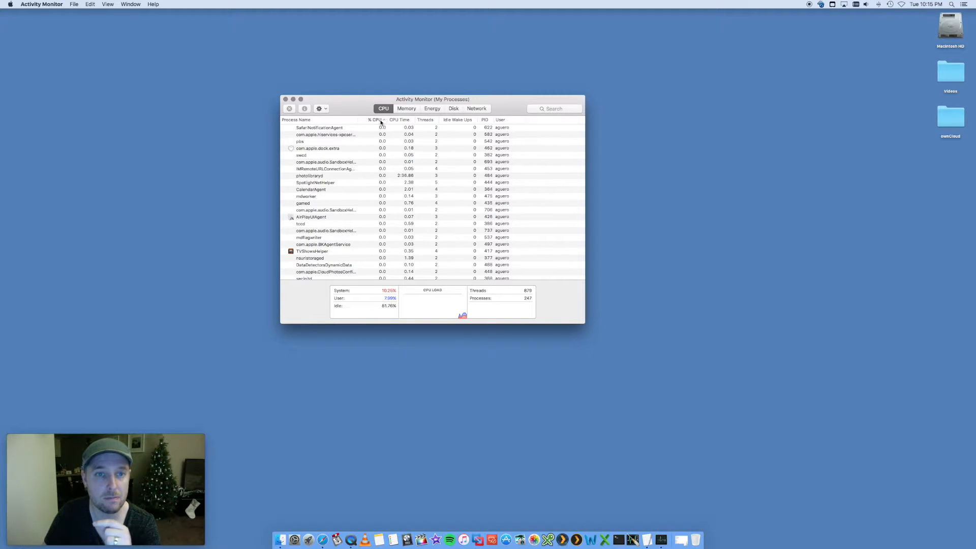
pyautogui.click(376, 120)
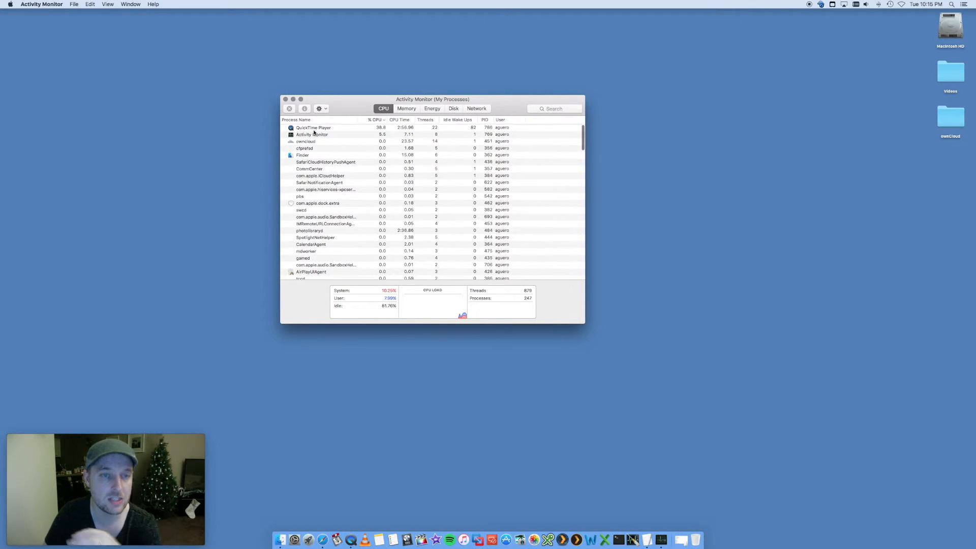
pyautogui.click(313, 128)
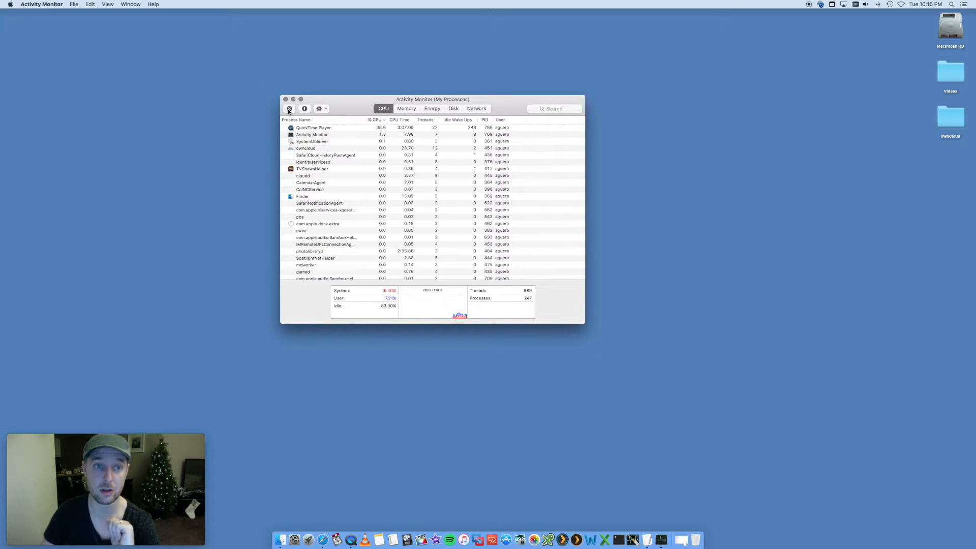
pyautogui.click(305, 149)
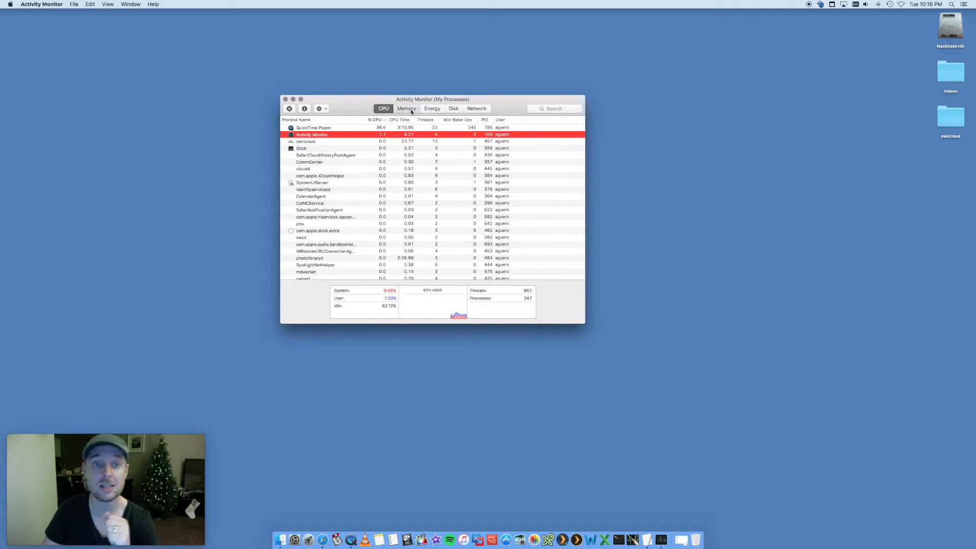
# Return to the Memory view, scroll through per-process use, then quit Activity Monitor
pyautogui.click(406, 109)
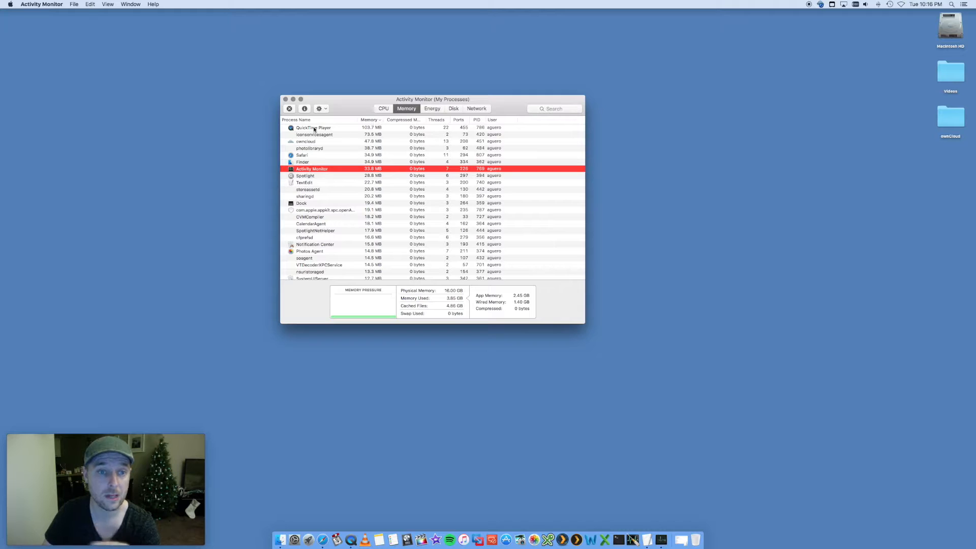
pyautogui.click(314, 129)
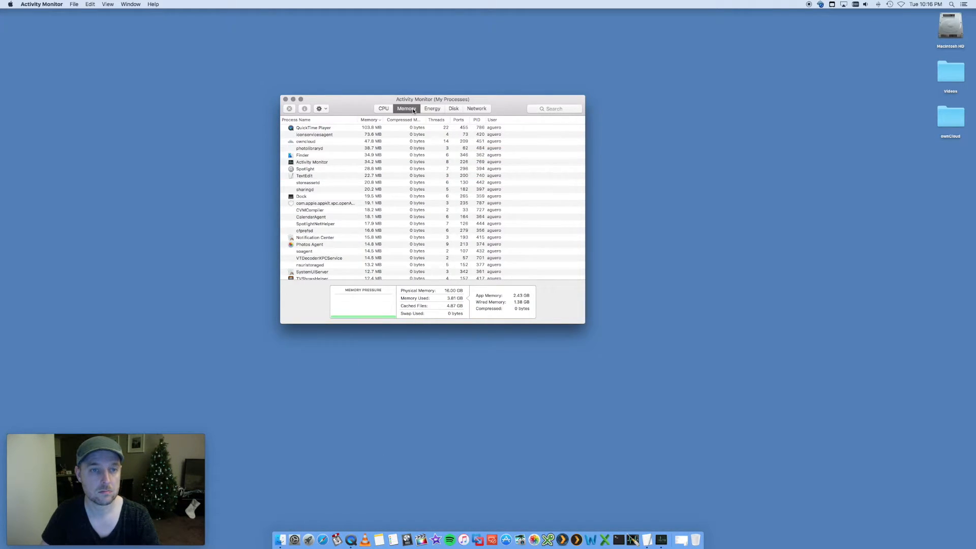
pyautogui.scroll(-3)
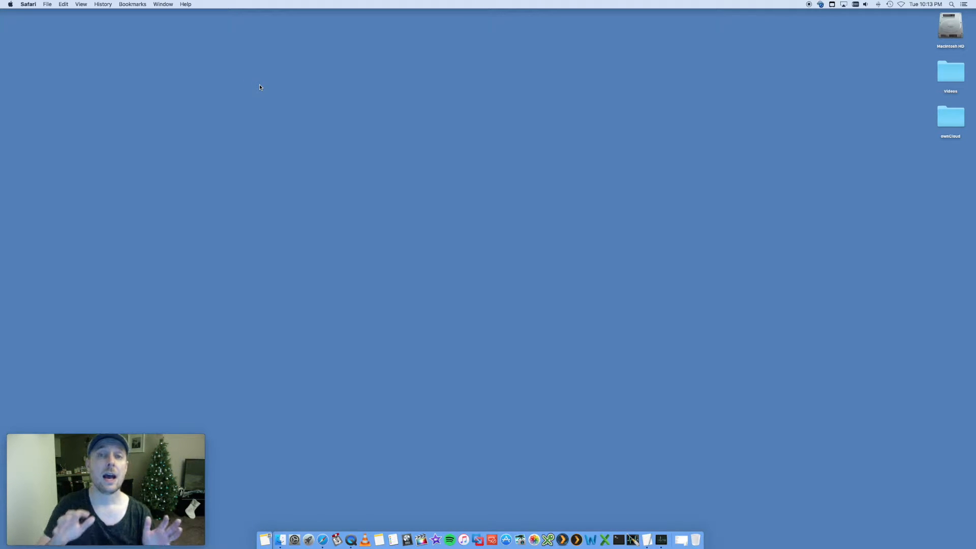
pyautogui.moveTo(865, 75)
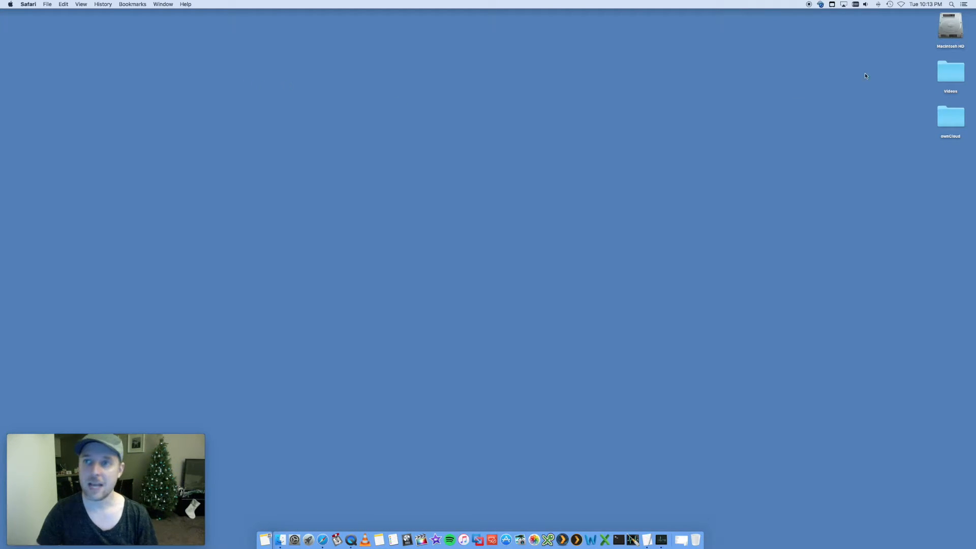
pyautogui.moveTo(875, 76)
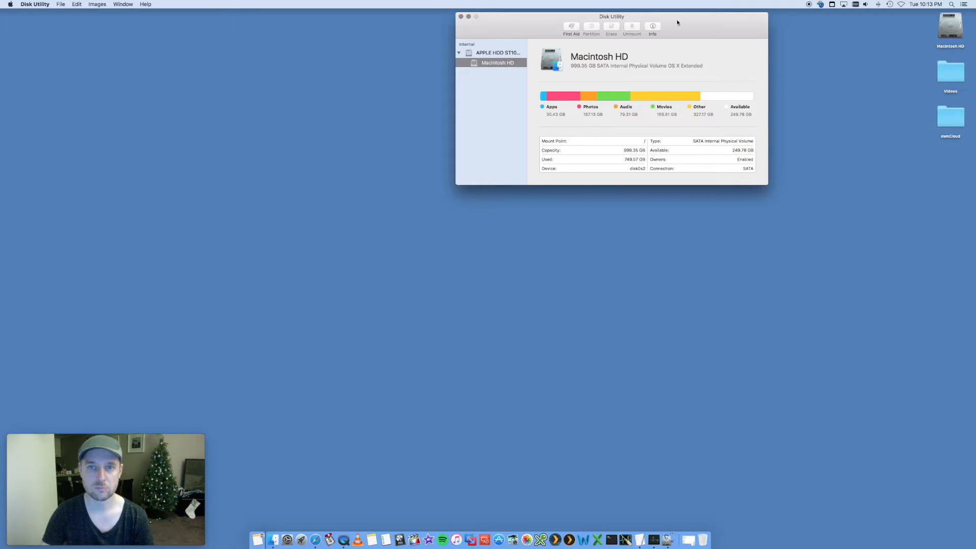
# In Disk Utility, check the APPLE HDD disk details, then return to the Macintosh HD volume overview
pyautogui.moveTo(611, 17); pyautogui.dragTo(374, 34)
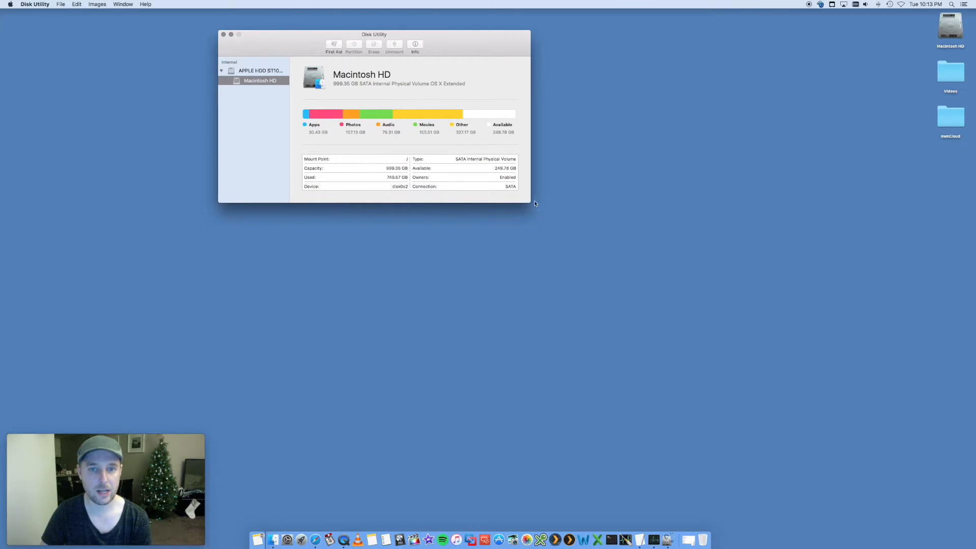
pyautogui.moveTo(534, 124)
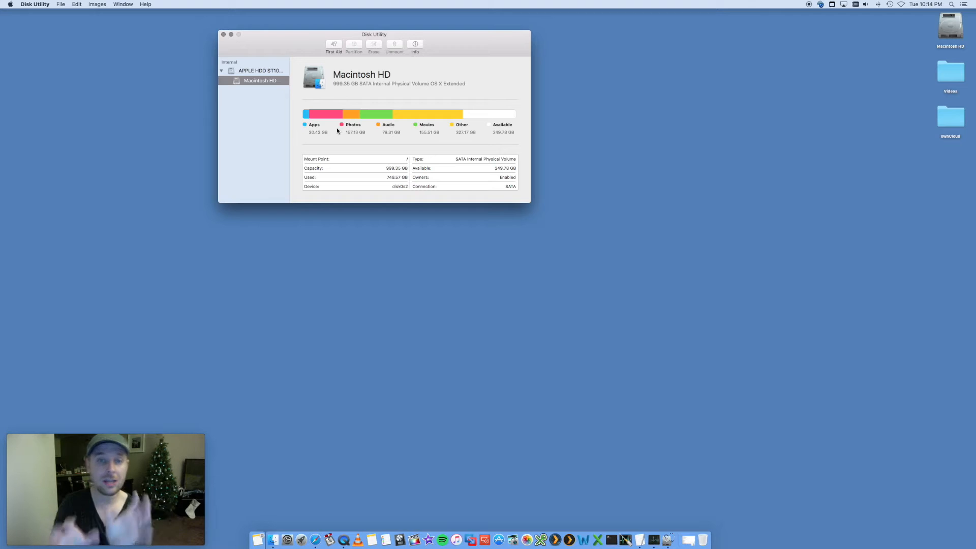
pyautogui.moveTo(503, 118)
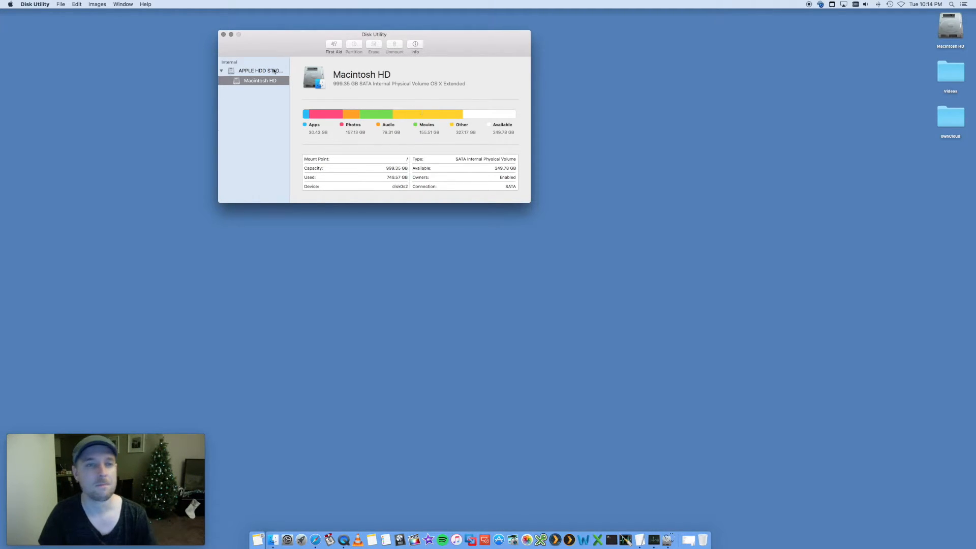
pyautogui.click(258, 70)
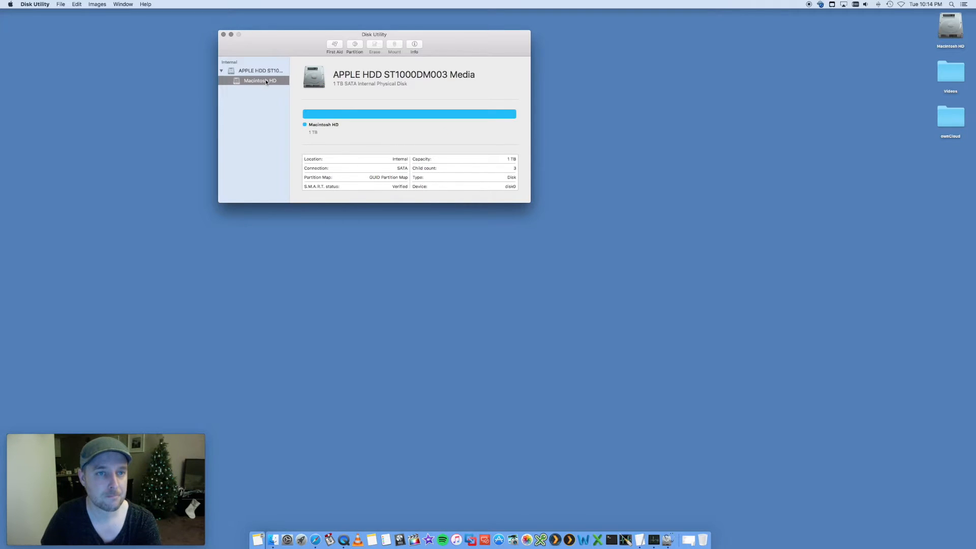
pyautogui.click(259, 80)
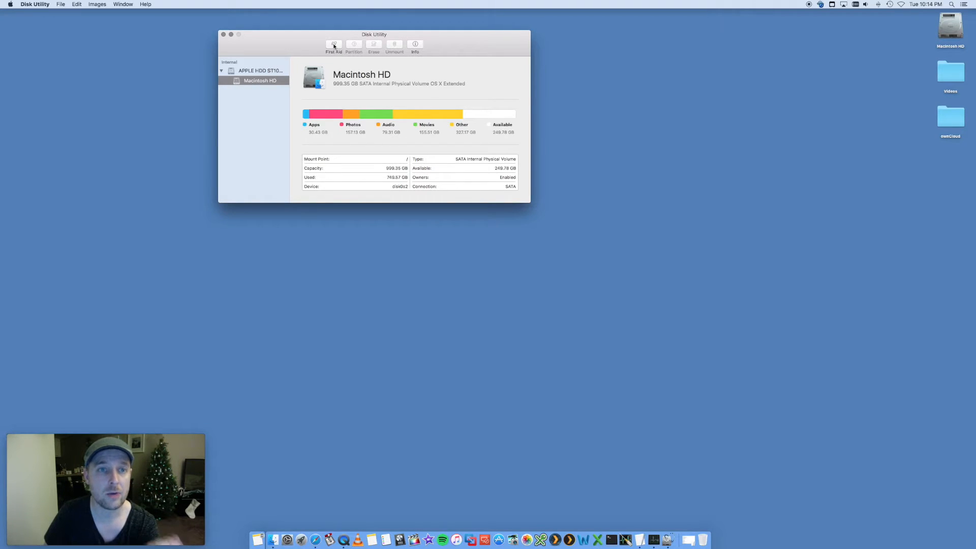
pyautogui.click(333, 44)
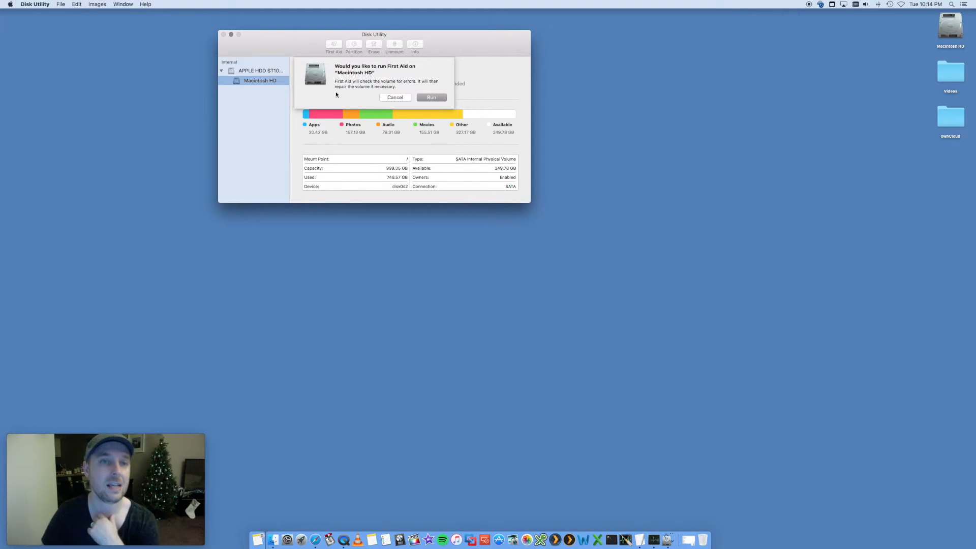
pyautogui.click(395, 98)
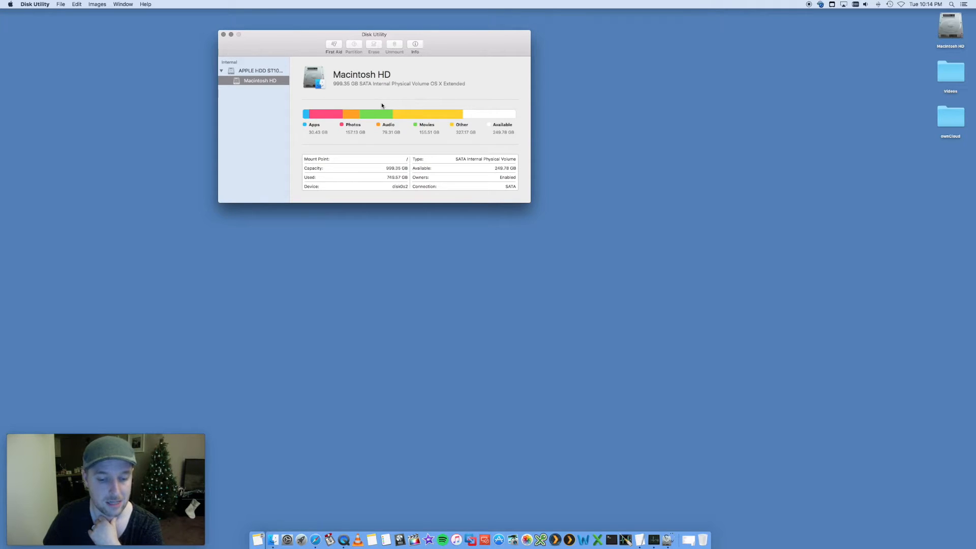
pyautogui.click(224, 35)
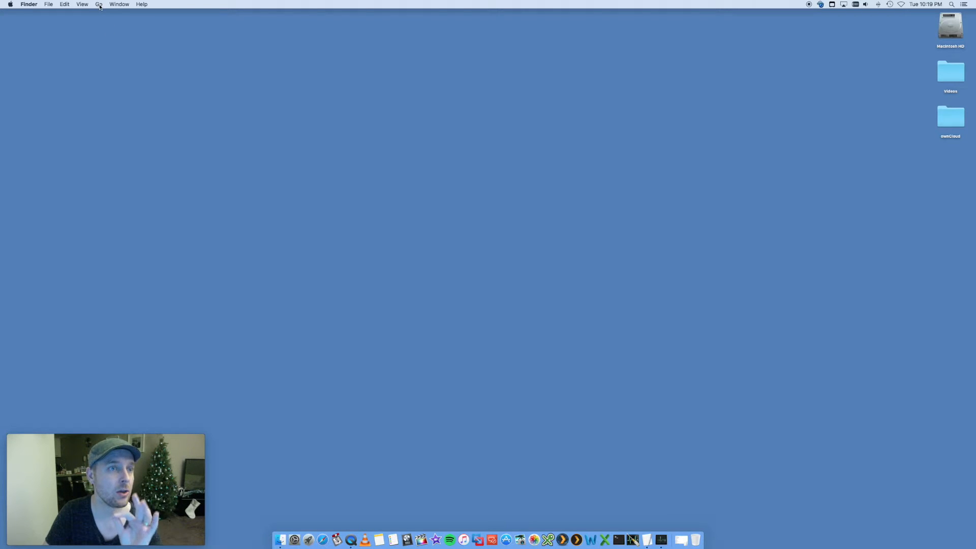
# Use Go to Folder to reach the system /Library folder
pyautogui.click(99, 4)
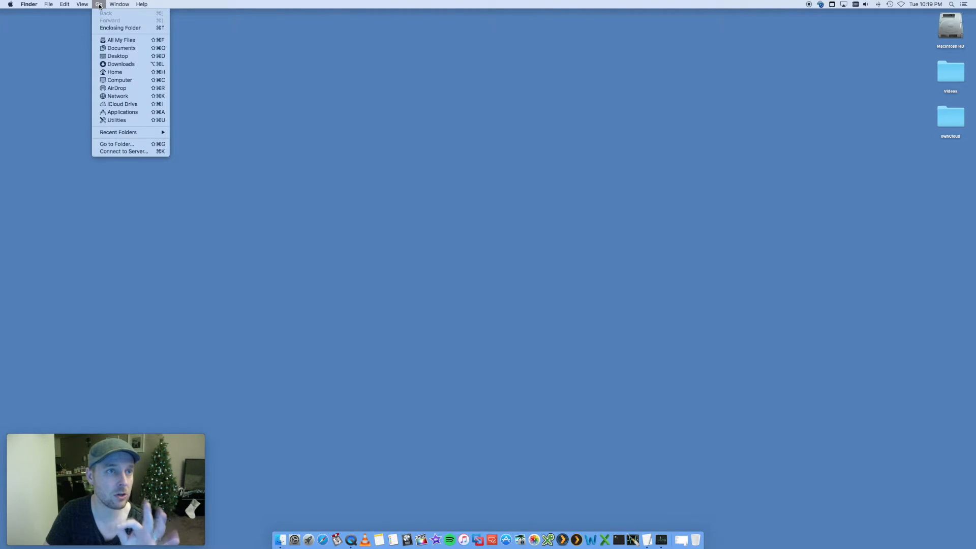
pyautogui.moveTo(116, 143)
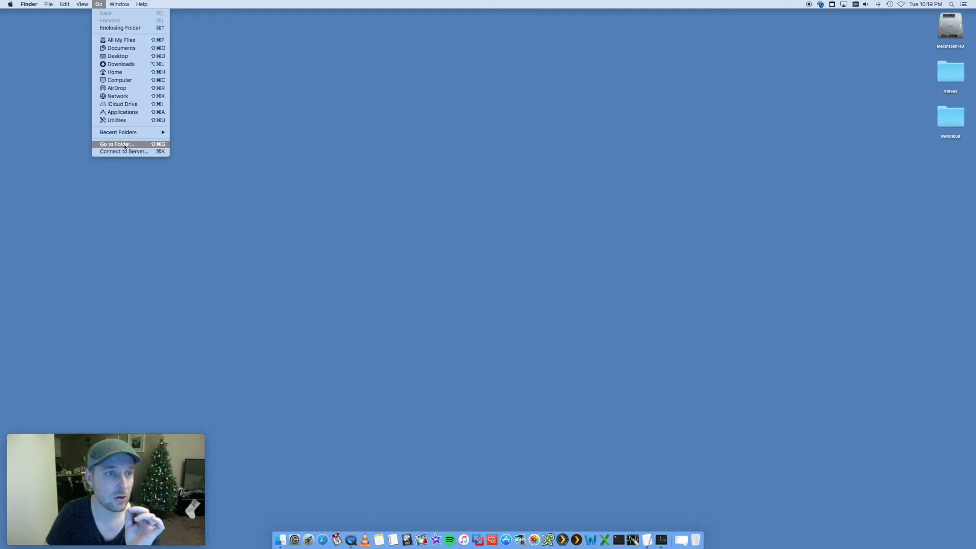
pyautogui.click(116, 143)
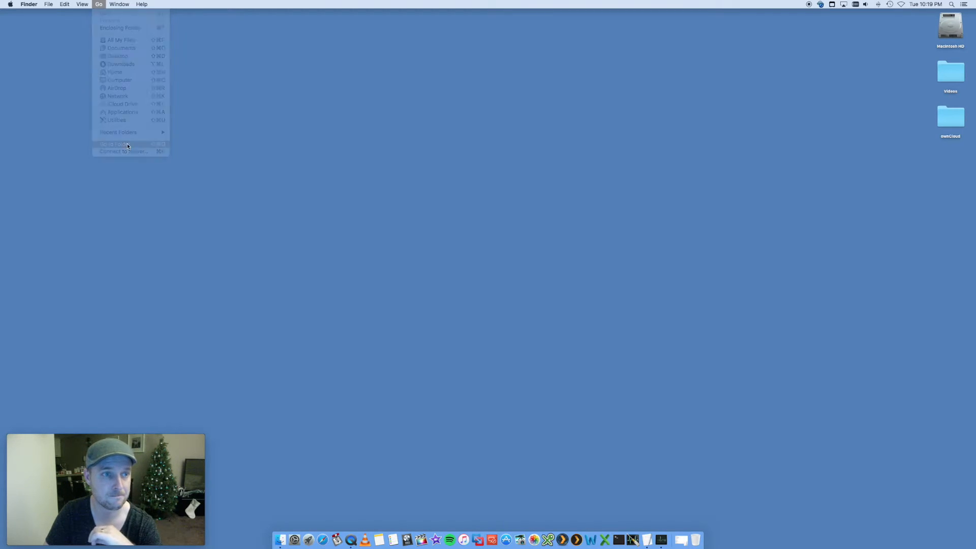
pyautogui.click(115, 143)
pyautogui.write('/library')
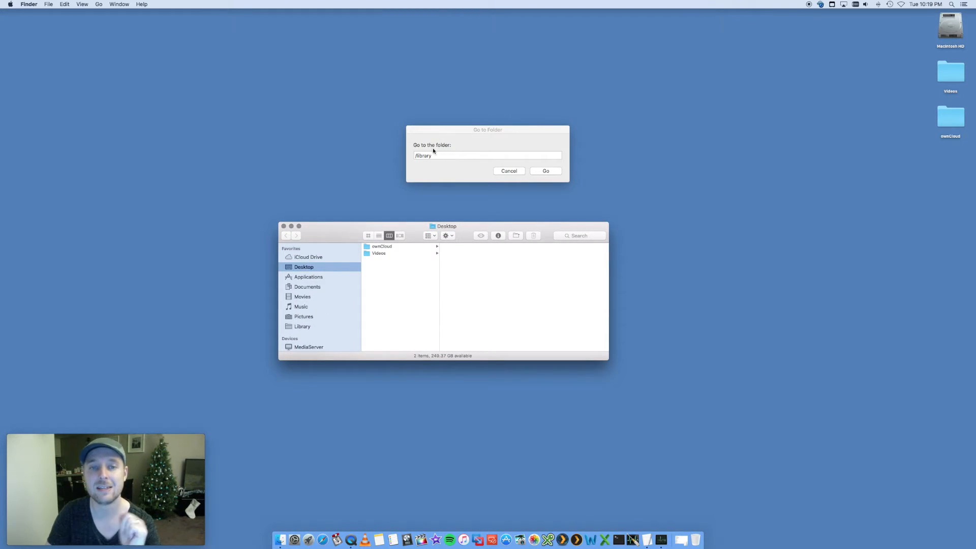
pyautogui.click(99, 4)
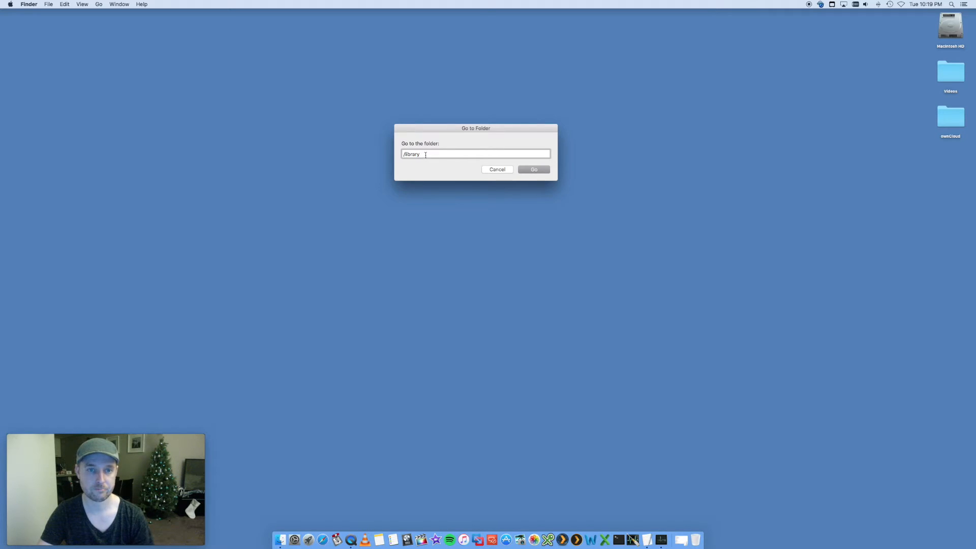
pyautogui.click(533, 168)
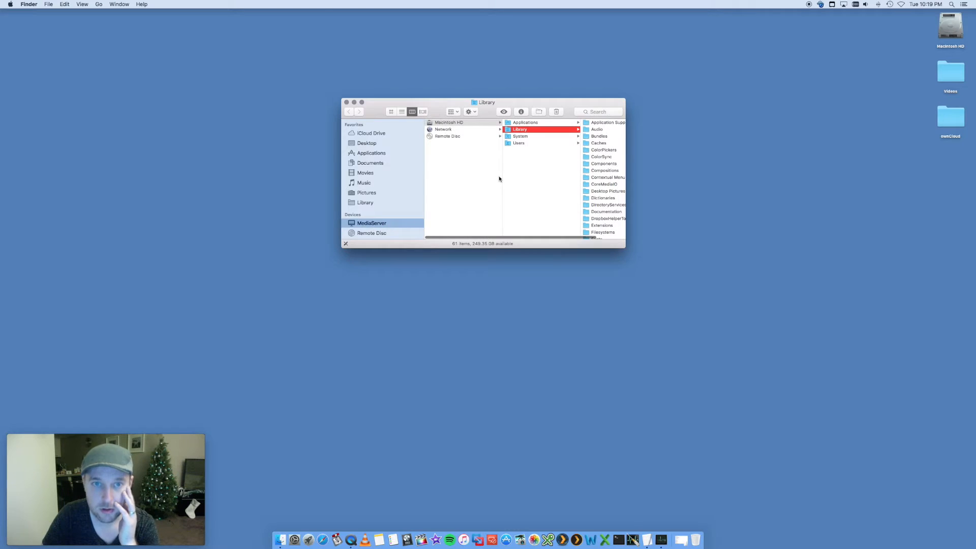
# Open Caches and trash all its items, authorising with the admin password
pyautogui.moveTo(486, 102); pyautogui.dragTo(423, 85)
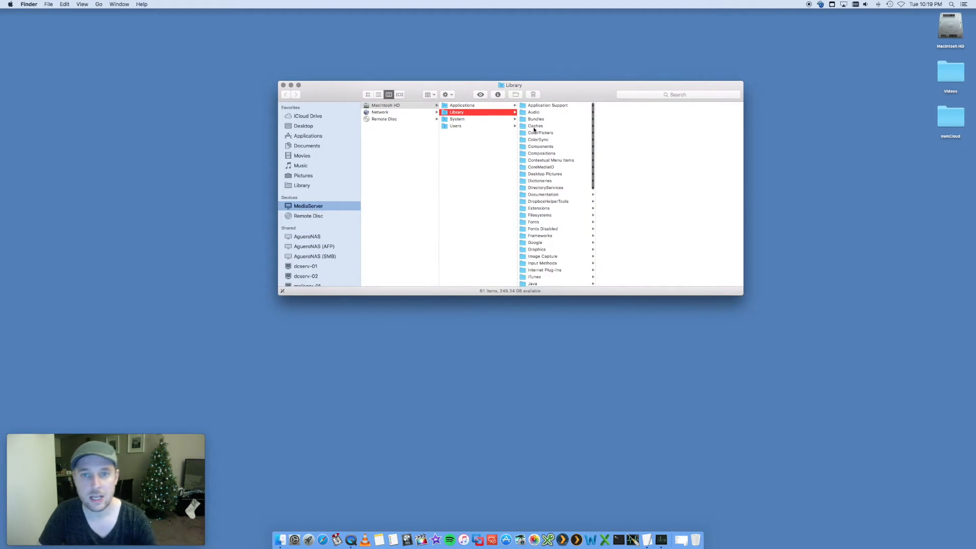
pyautogui.click(536, 126)
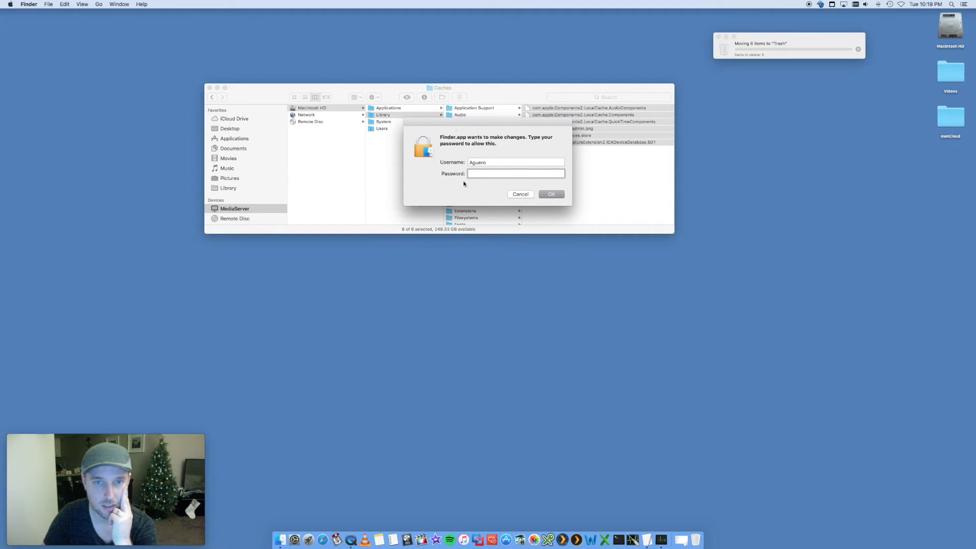
pyautogui.click(520, 193)
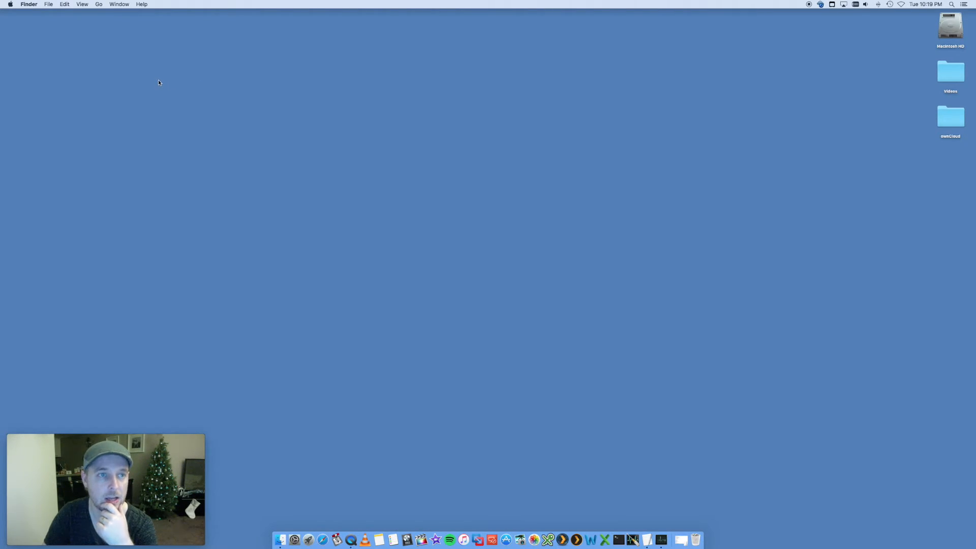
# Use Go to Folder with ~/Library and open the user Caches folder
pyautogui.click(99, 4)
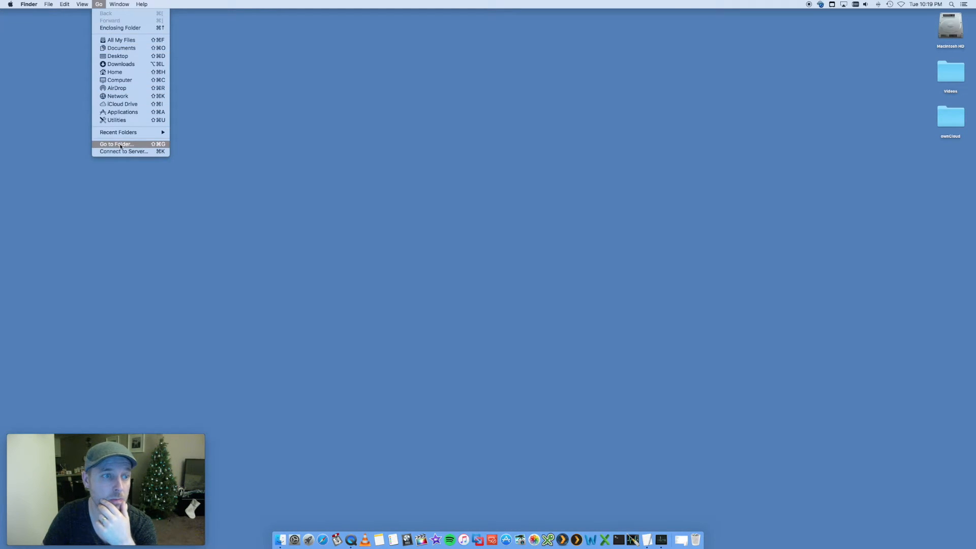
pyautogui.click(116, 144)
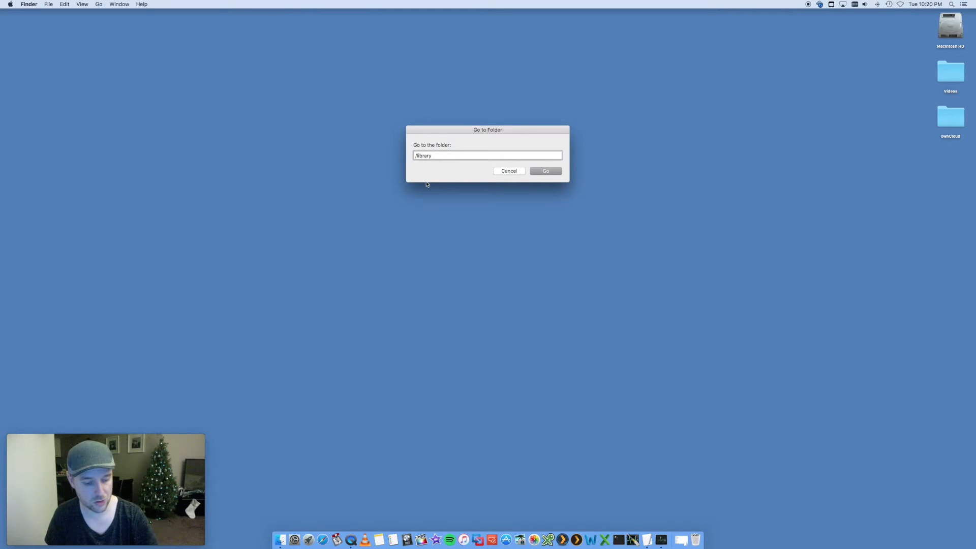
pyautogui.write('~/Library')
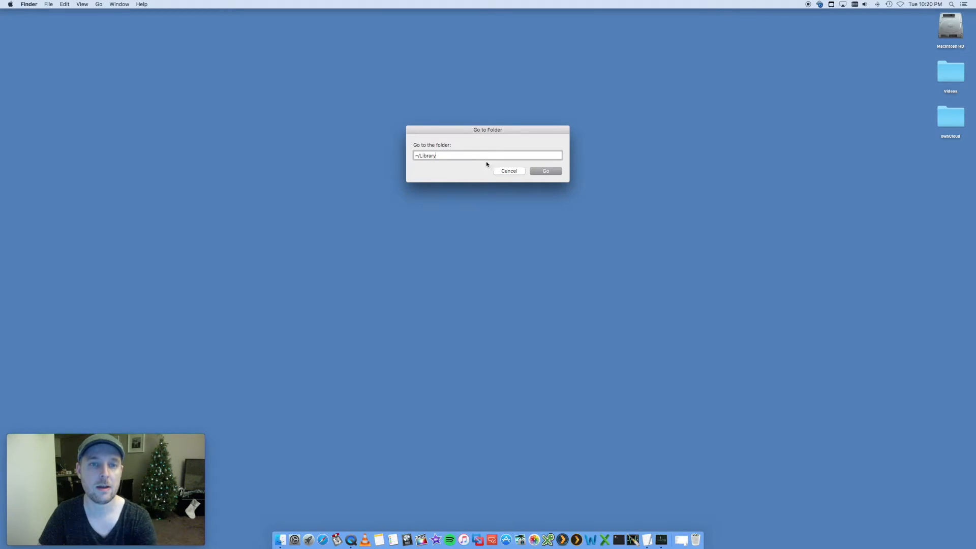
pyautogui.click(545, 171)
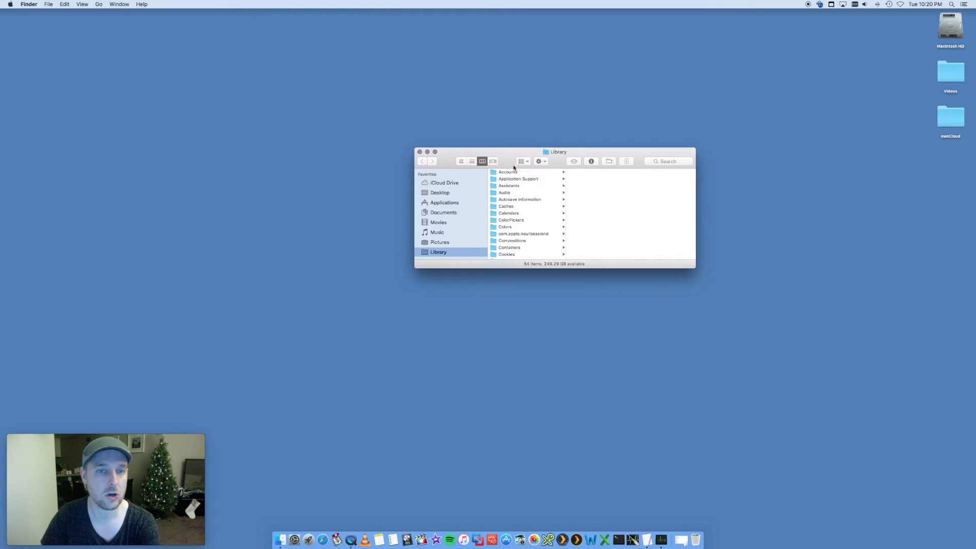
pyautogui.moveTo(557, 151); pyautogui.dragTo(514, 150)
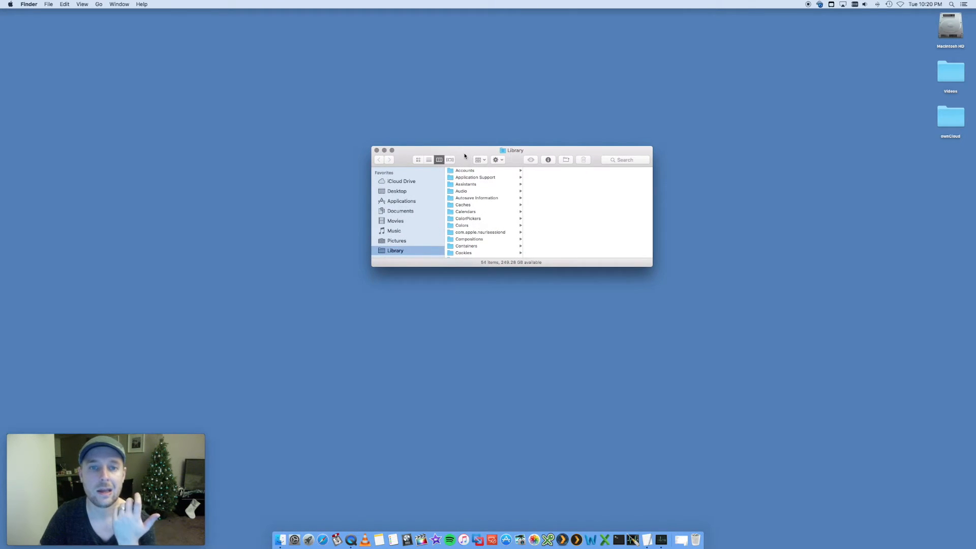
pyautogui.click(463, 204)
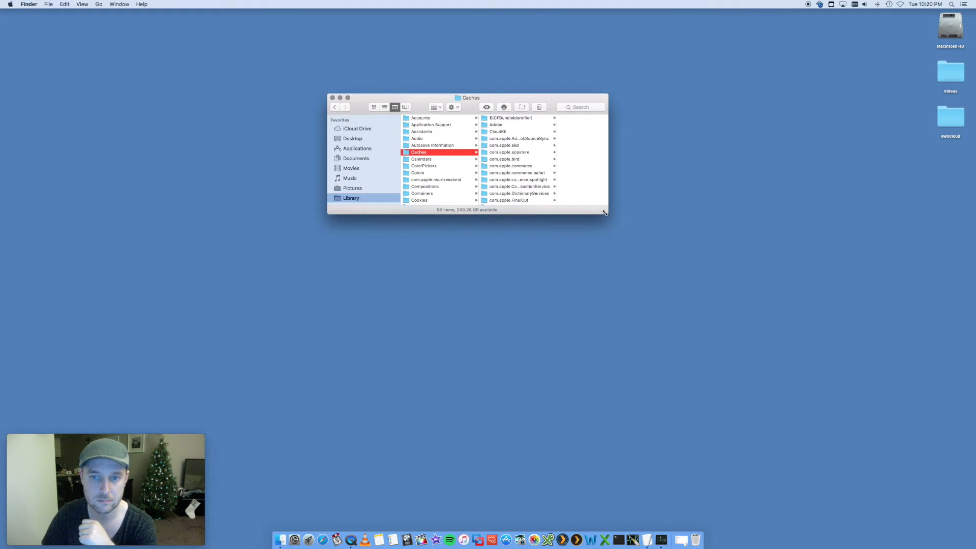
# Select all items in the user Caches folder, move them to Trash and close the window
pyautogui.moveTo(603, 211); pyautogui.dragTo(617, 245)
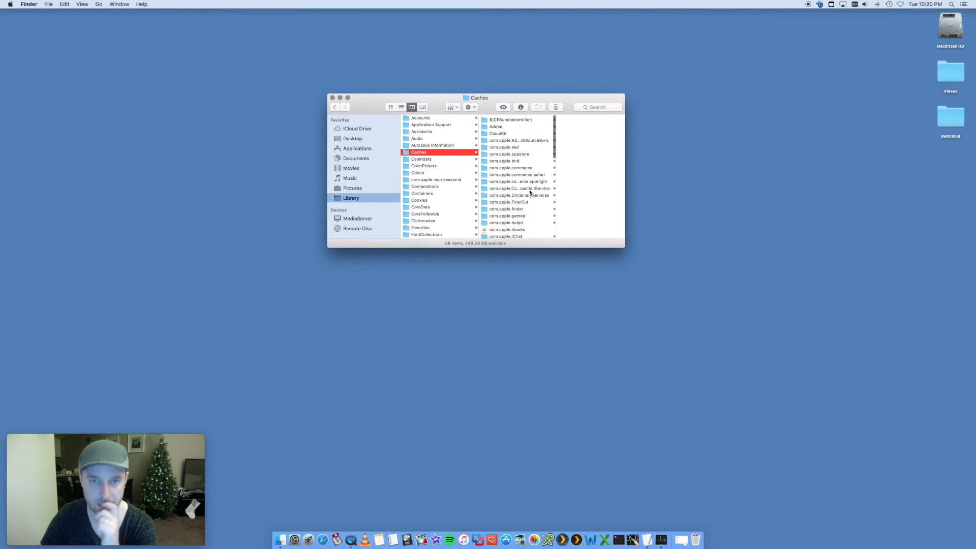
pyautogui.click(491, 235)
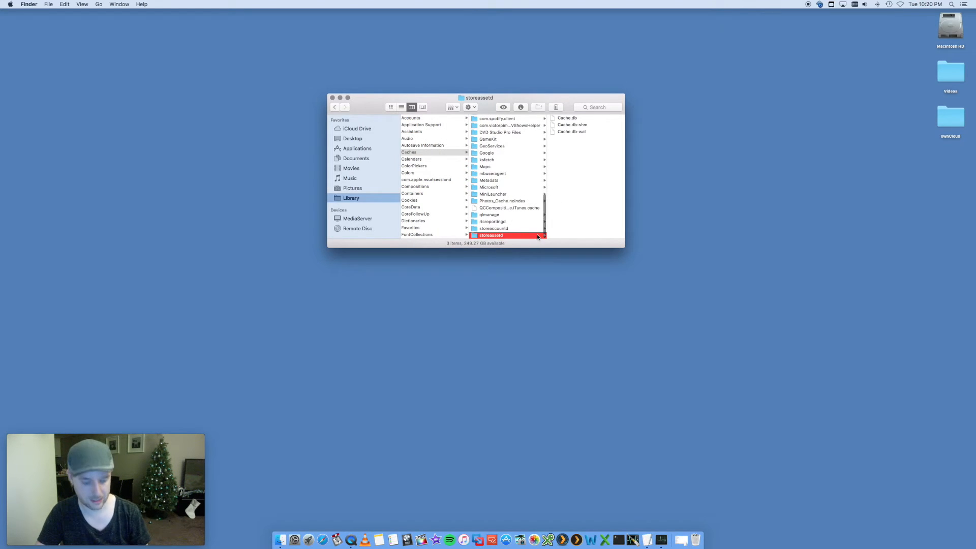
pyautogui.click(508, 208)
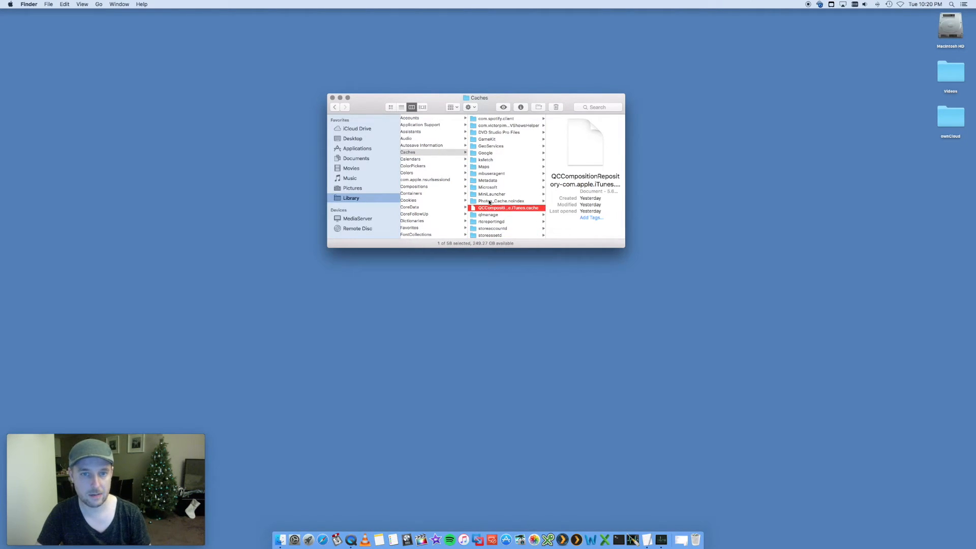
pyautogui.press('cmd+a')
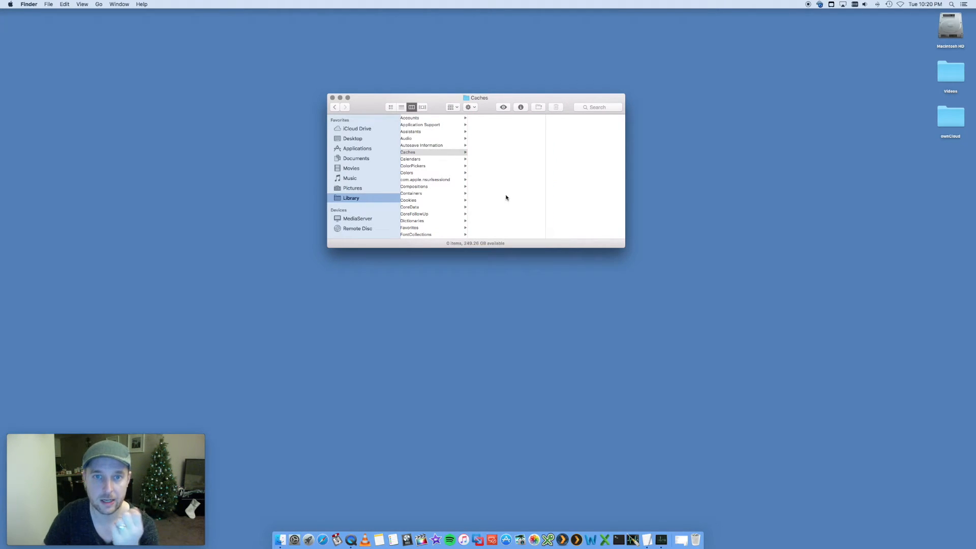
pyautogui.moveTo(451, 173)
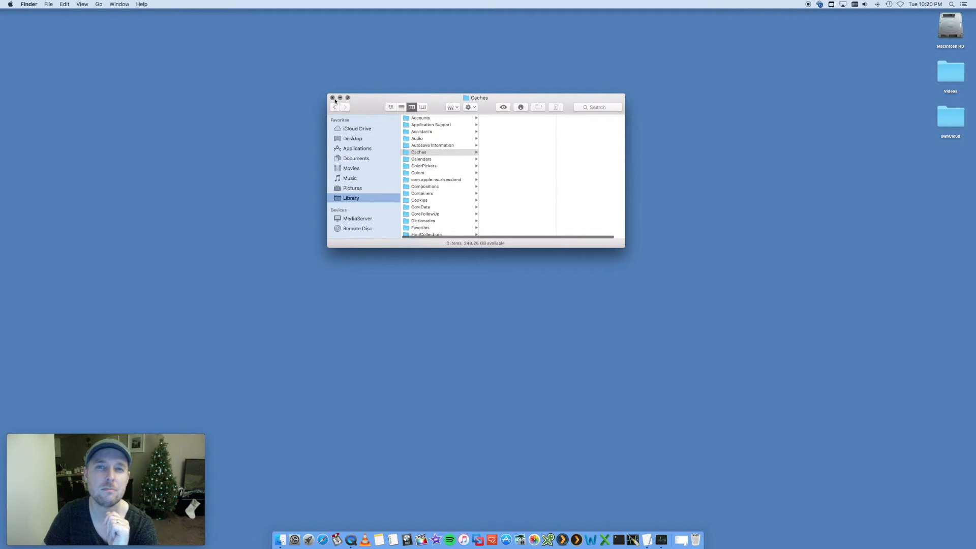
pyautogui.click(331, 97)
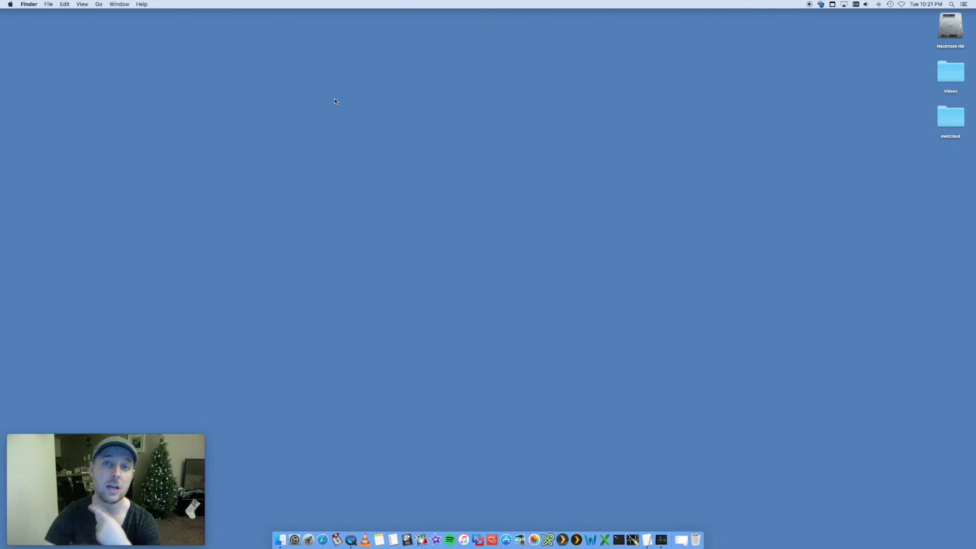
# Open the Apple menu from the menu bar
pyautogui.click(10, 4)
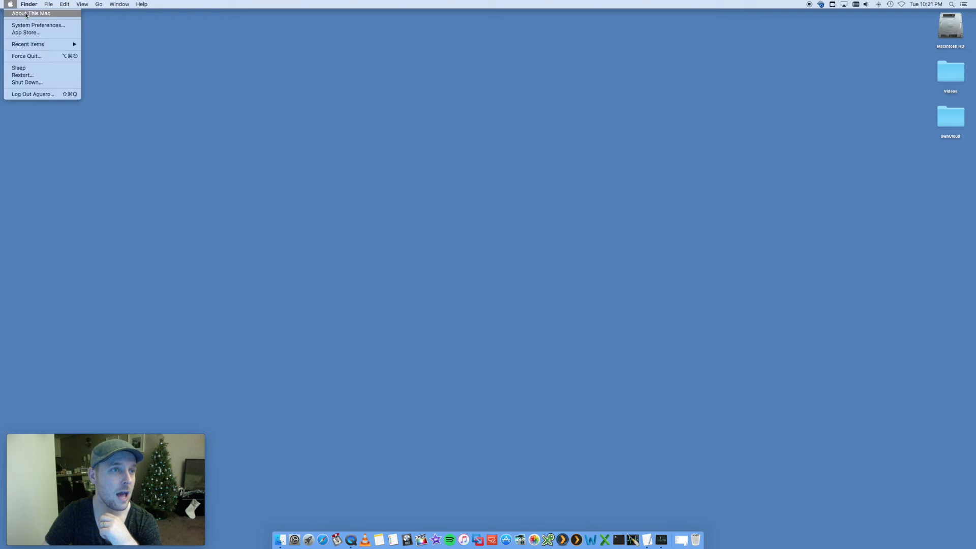
# In About This Mac's Memory tab, review 16 GB across four 4 GB modules, all slots used
pyautogui.click(32, 13)
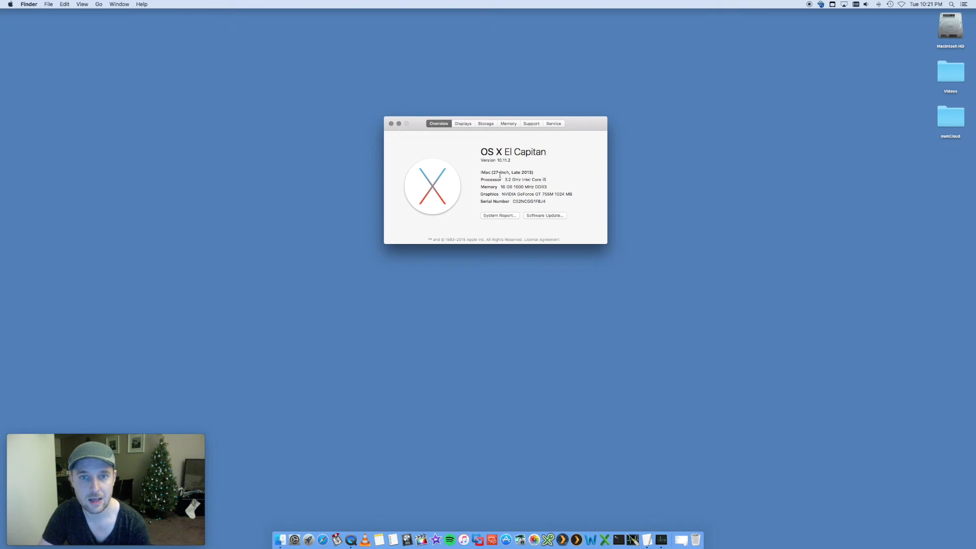
pyautogui.moveTo(497, 188)
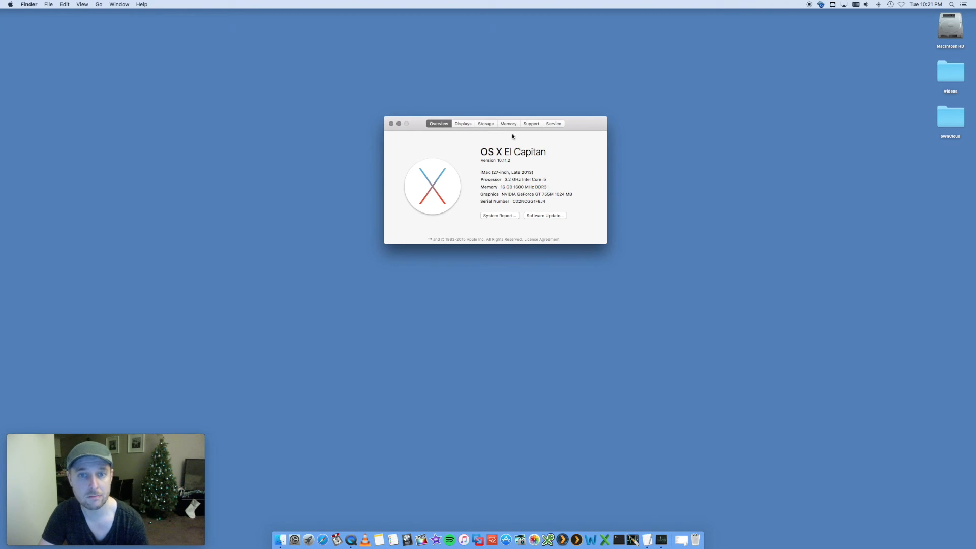
pyautogui.click(509, 123)
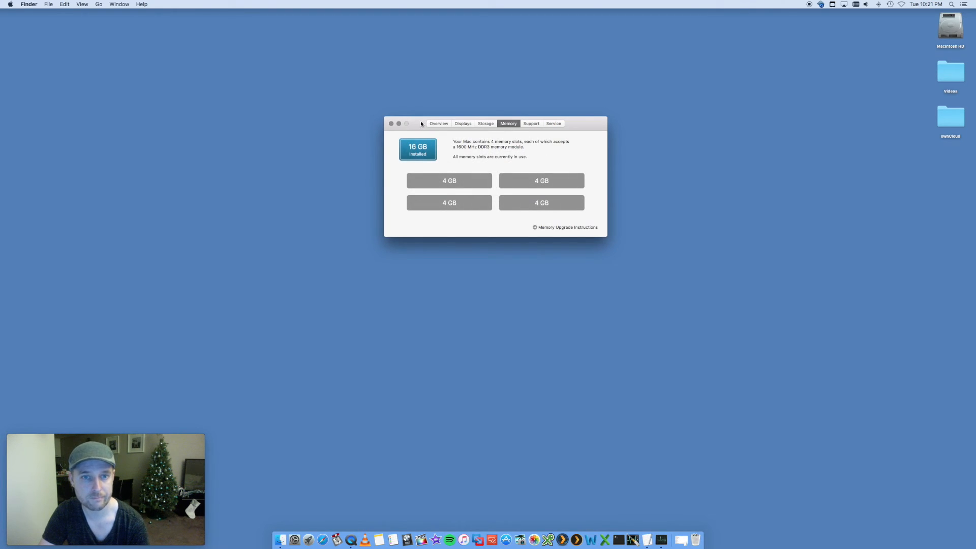
pyautogui.moveTo(421, 123); pyautogui.dragTo(384, 111)
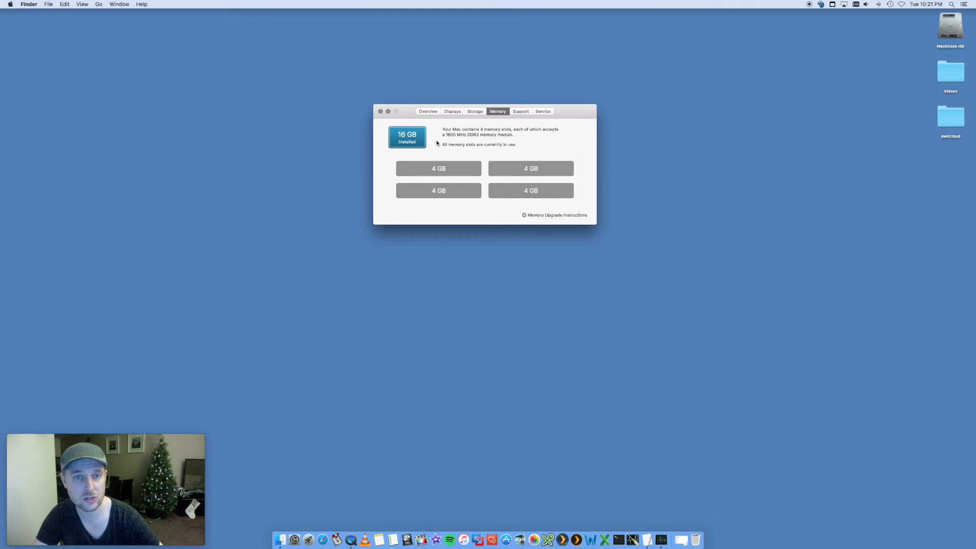
pyautogui.moveTo(530, 177)
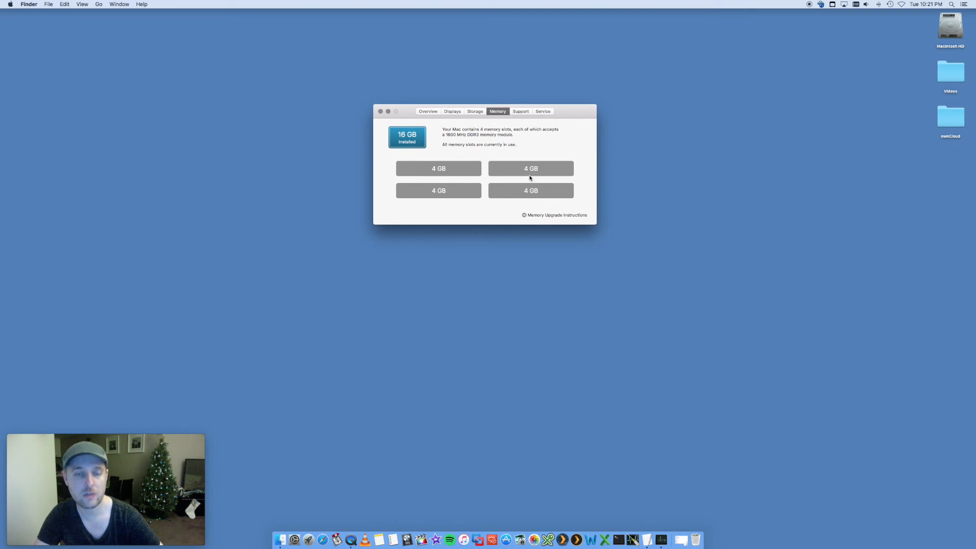
pyautogui.moveTo(487, 129)
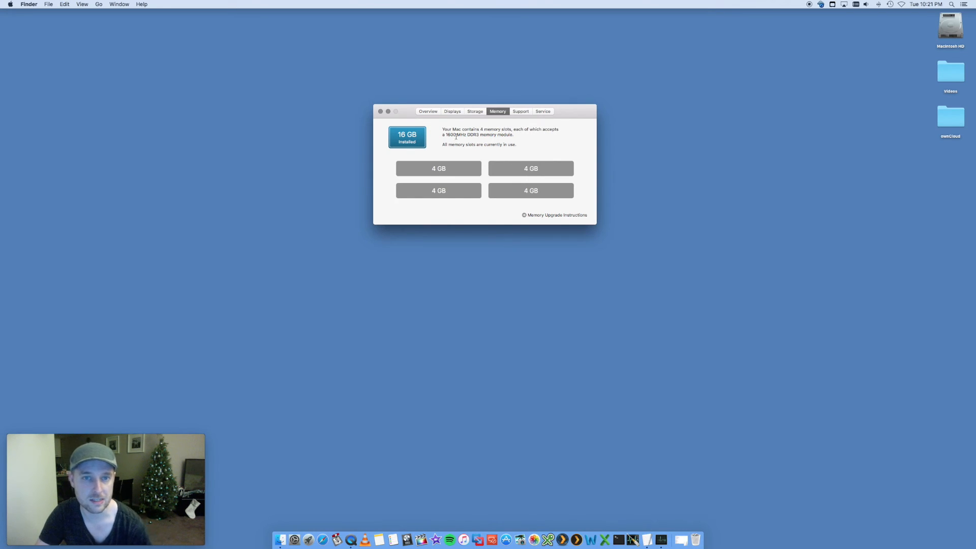
pyautogui.moveTo(532, 156)
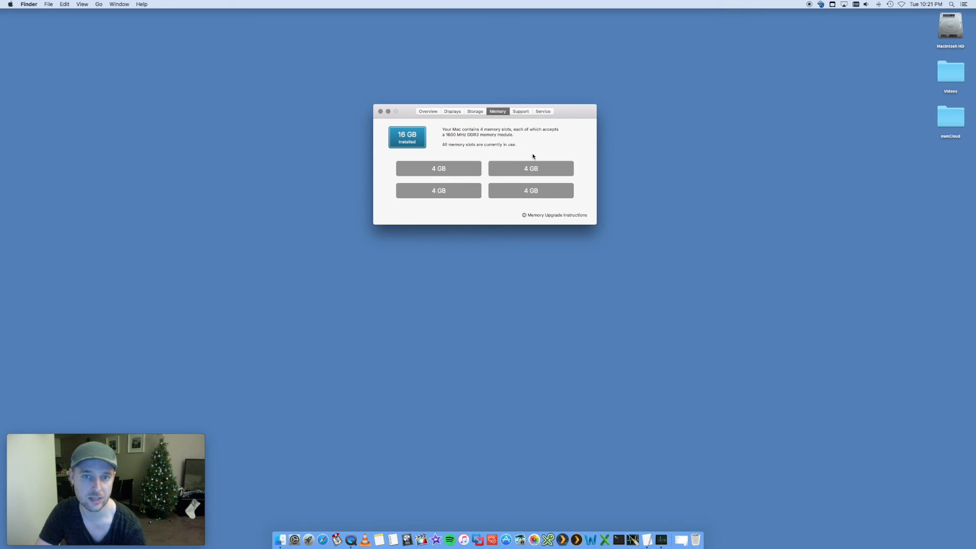
pyautogui.moveTo(468, 179)
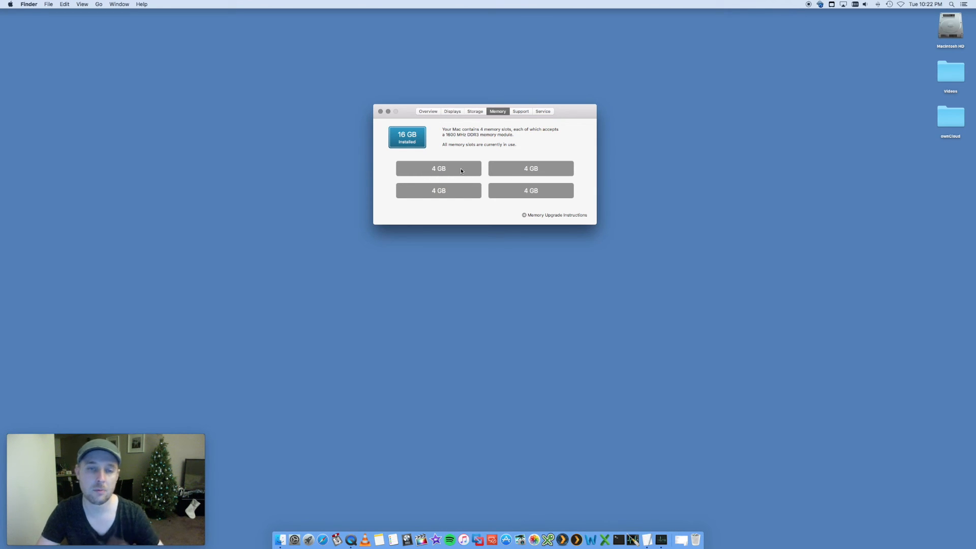
pyautogui.moveTo(558, 181)
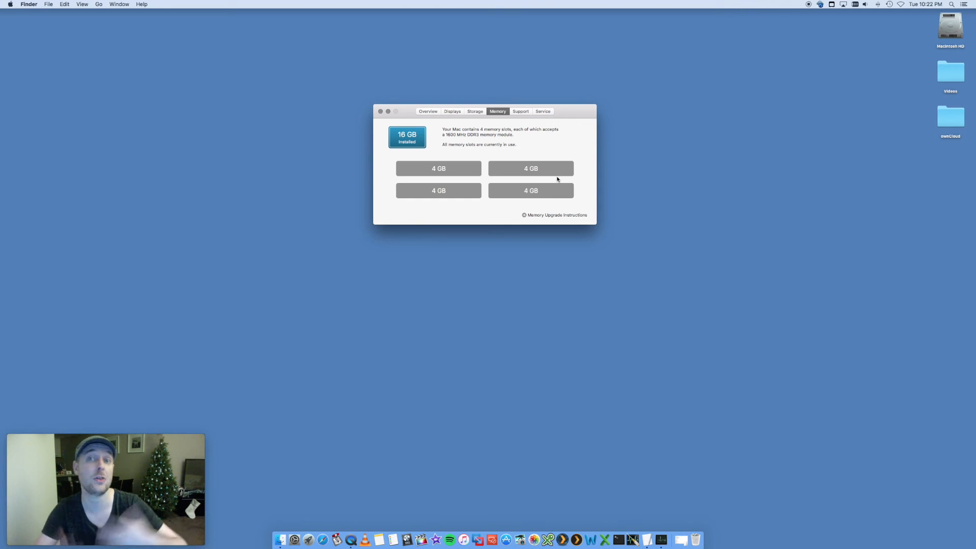
pyautogui.moveTo(493, 174)
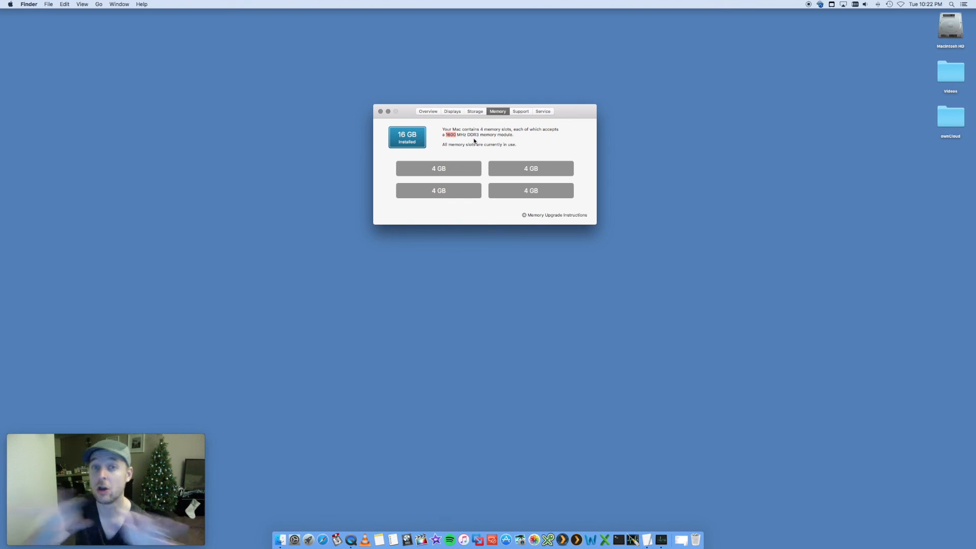
pyautogui.moveTo(394, 122)
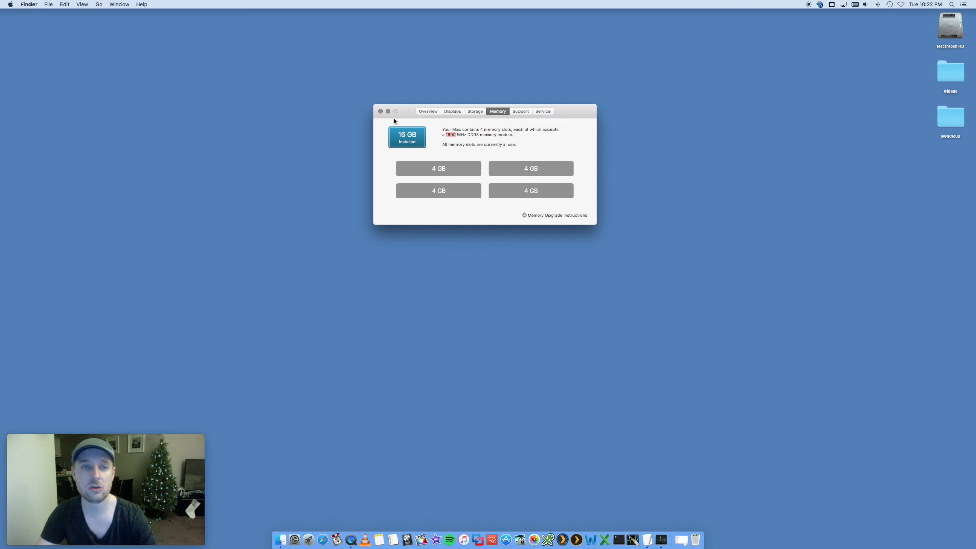